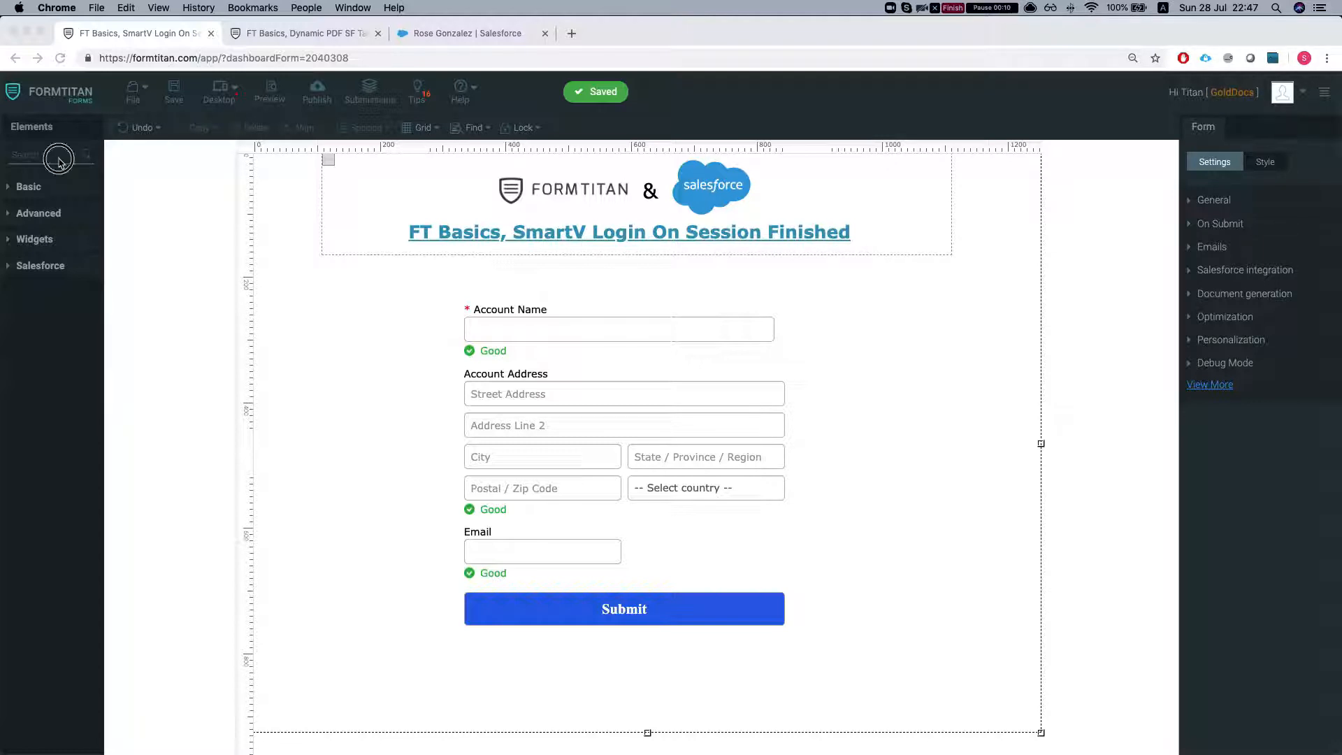
Search Elements for 'smart' to add the SmartV login element mapped to Contact
text(smart)
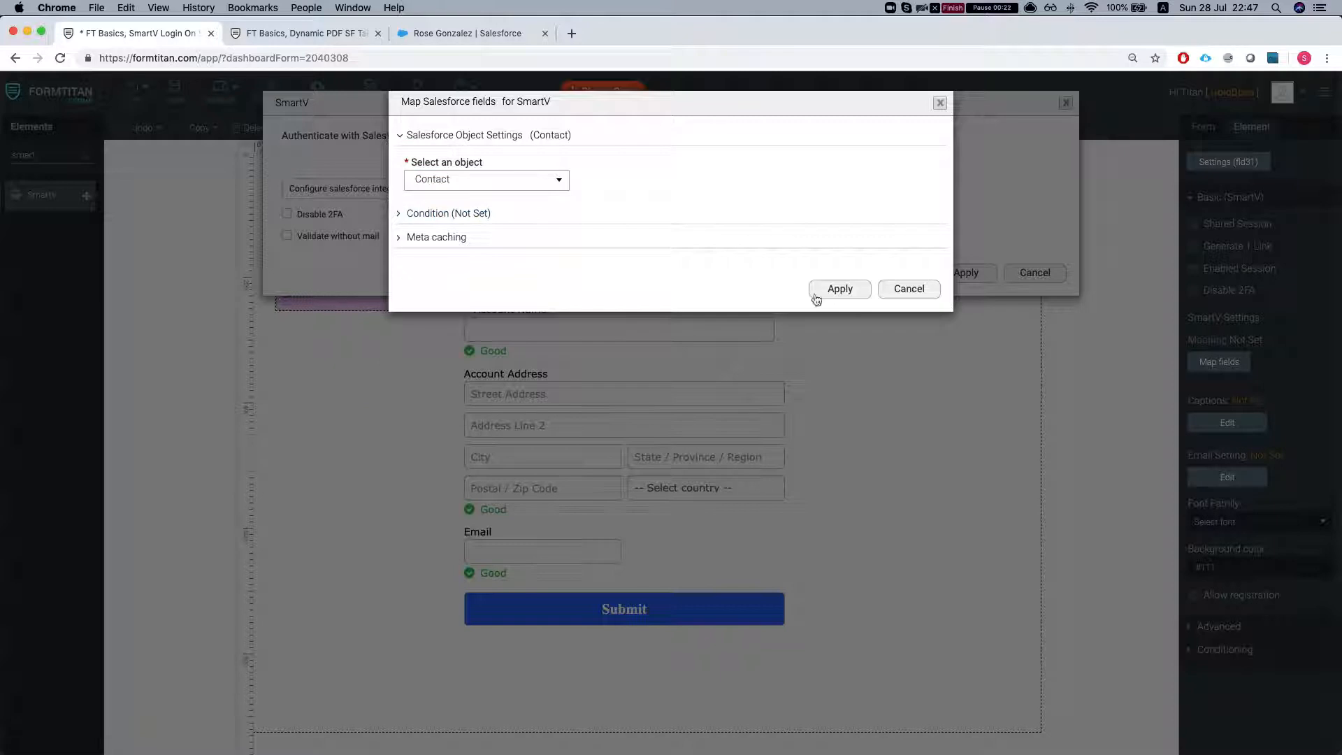
Confirm the Contact mapping and add Contact ID and Pass as SmartV login fields
click(837, 288)
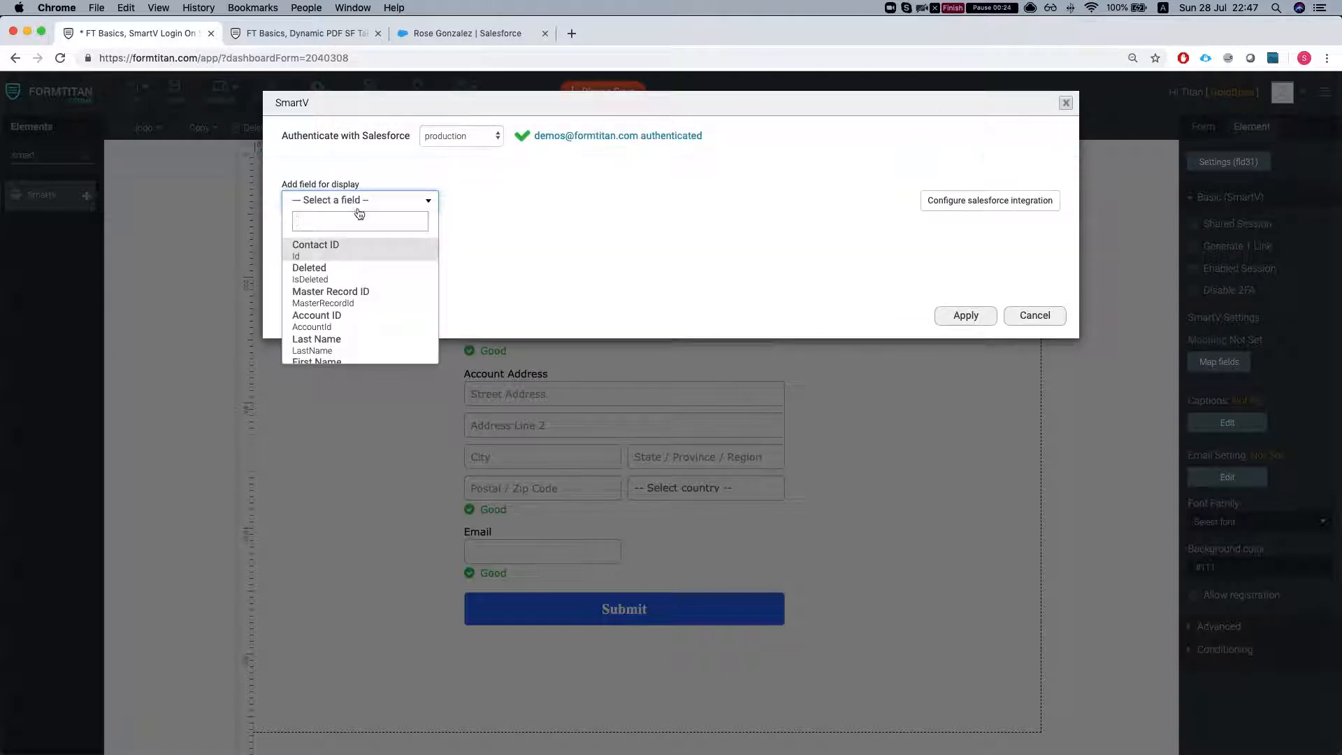
click(315, 249)
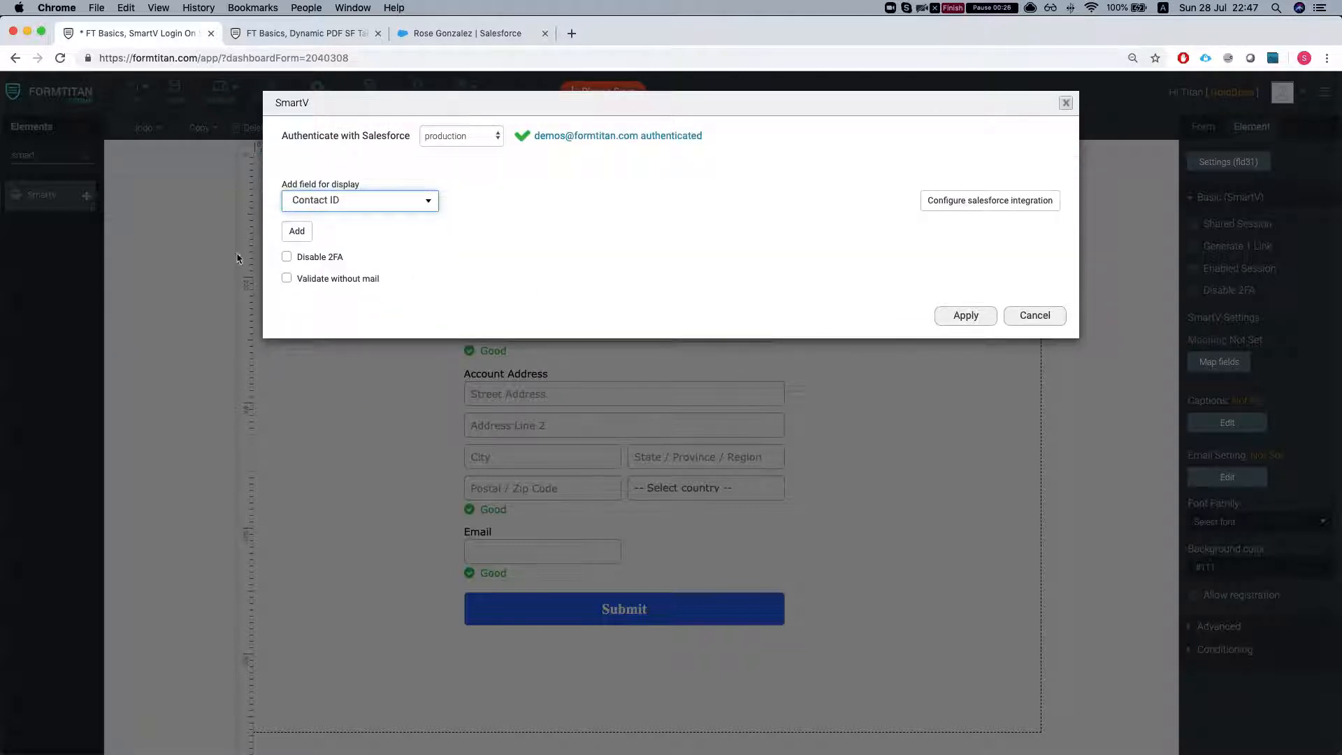
click(297, 231)
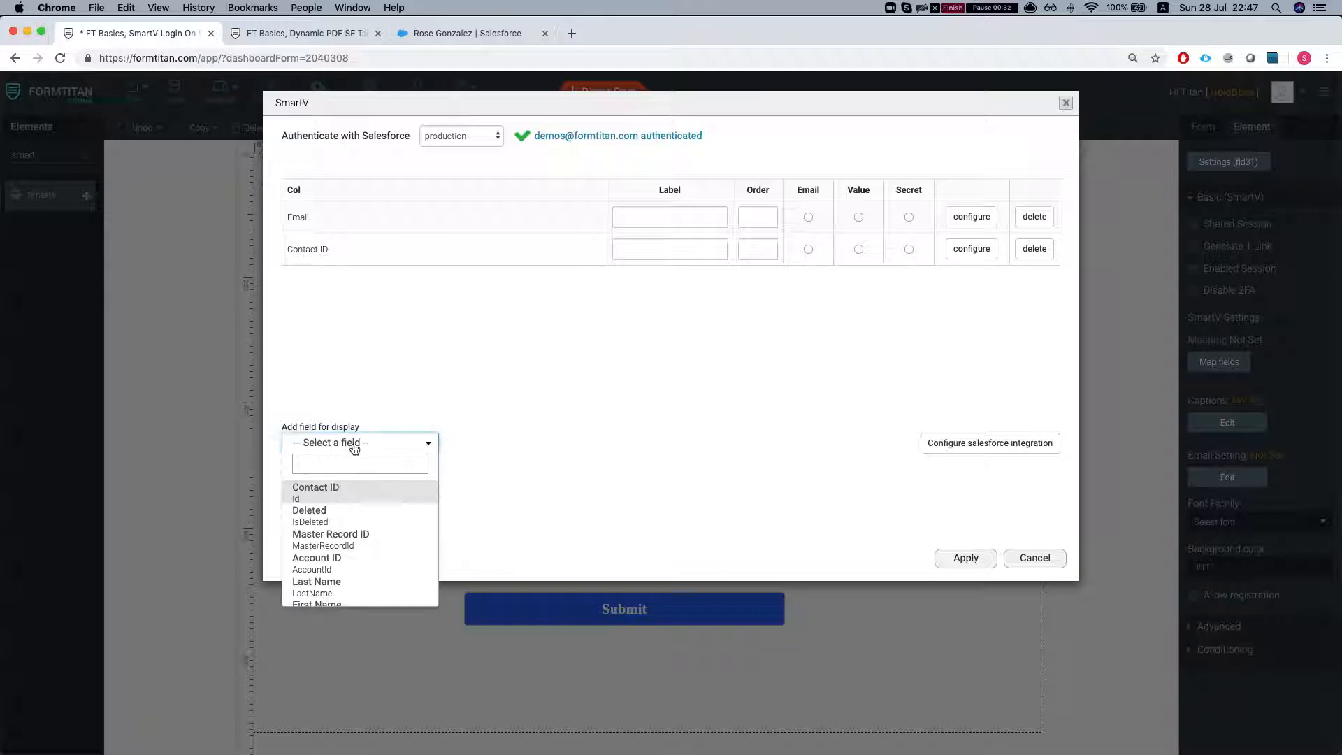
text(pass)
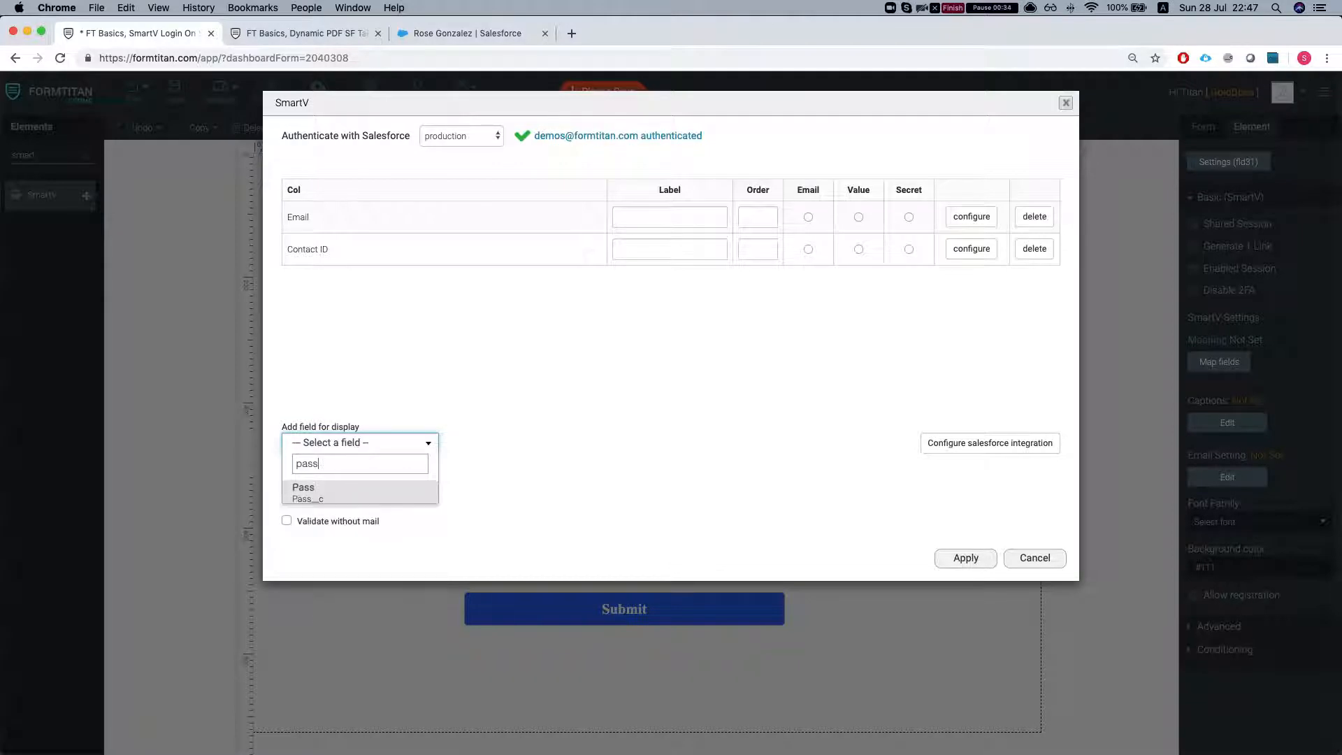
click(303, 486)
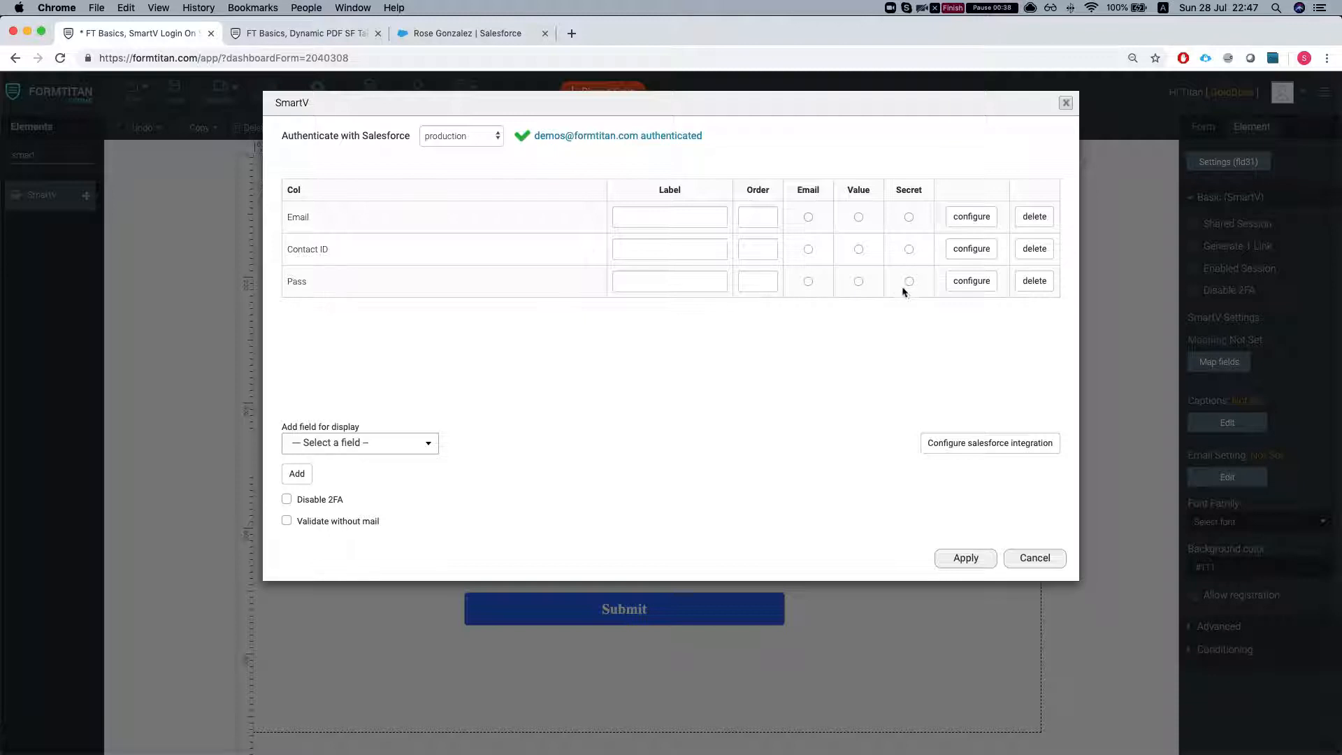
Set Pass as the Secret field, Email as the Email field, and disable two-factor authentication
click(909, 281)
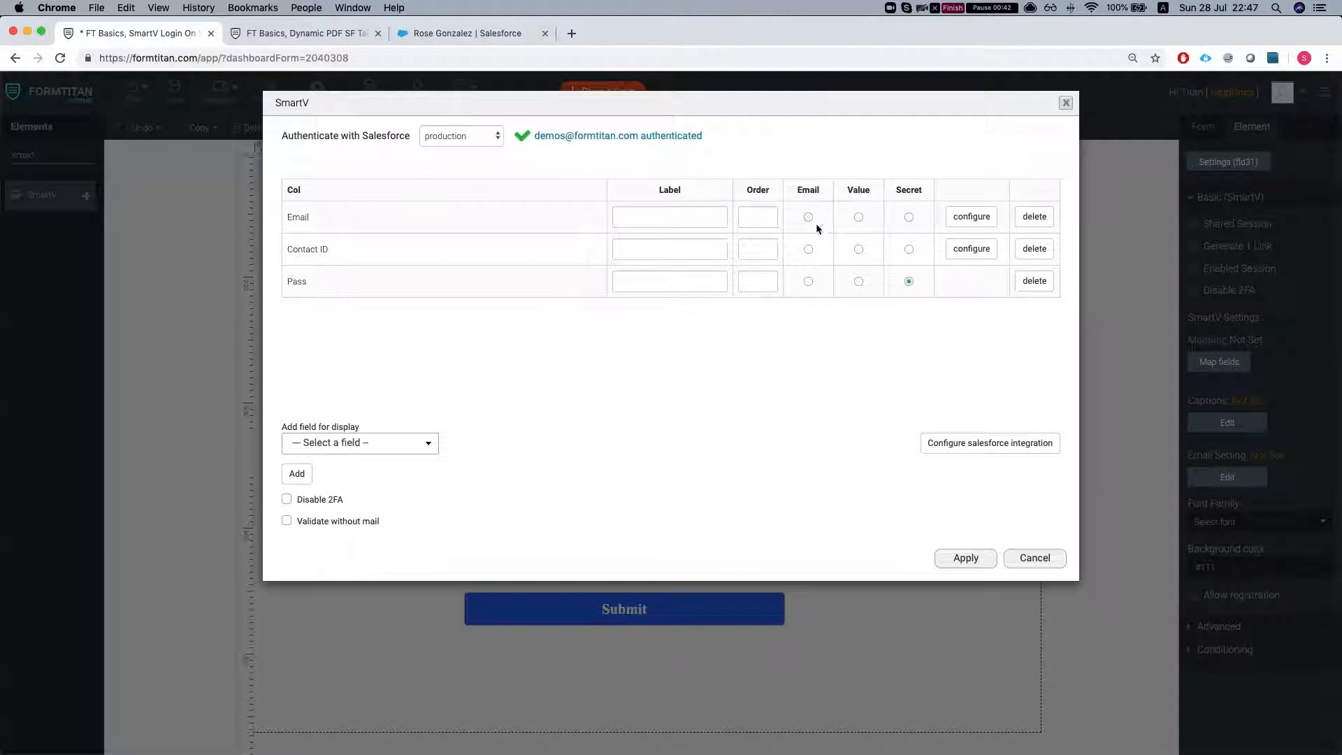
click(806, 217)
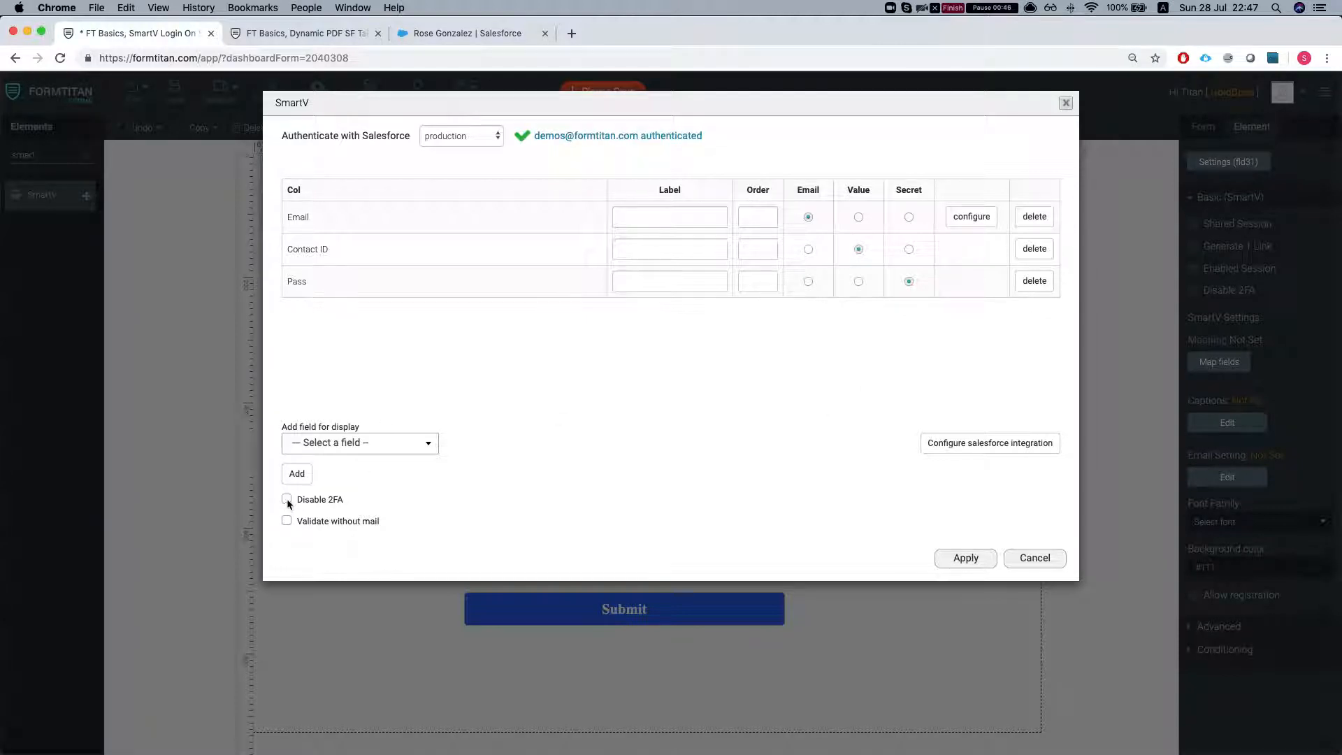
click(287, 499)
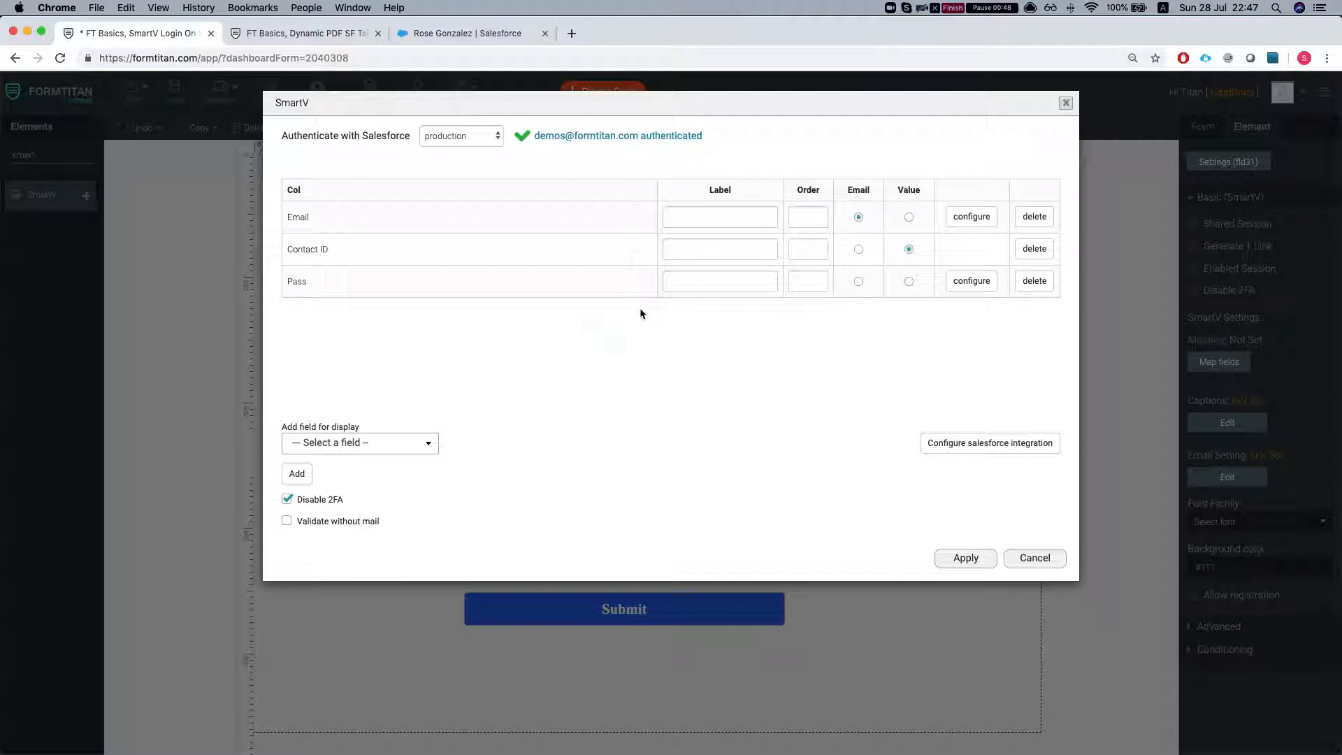
Give the Pass field a 'Password' placeholder with Password mode enabled and apply
click(970, 281)
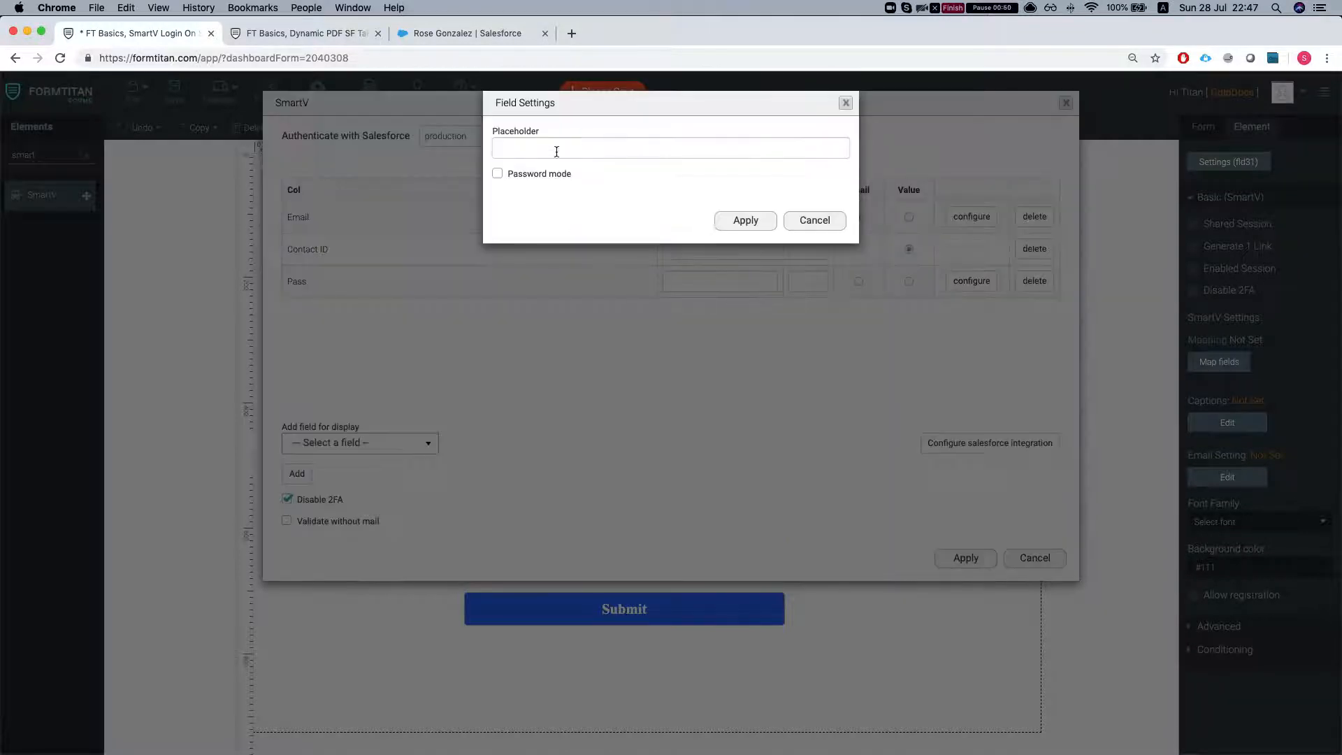
text(Password)
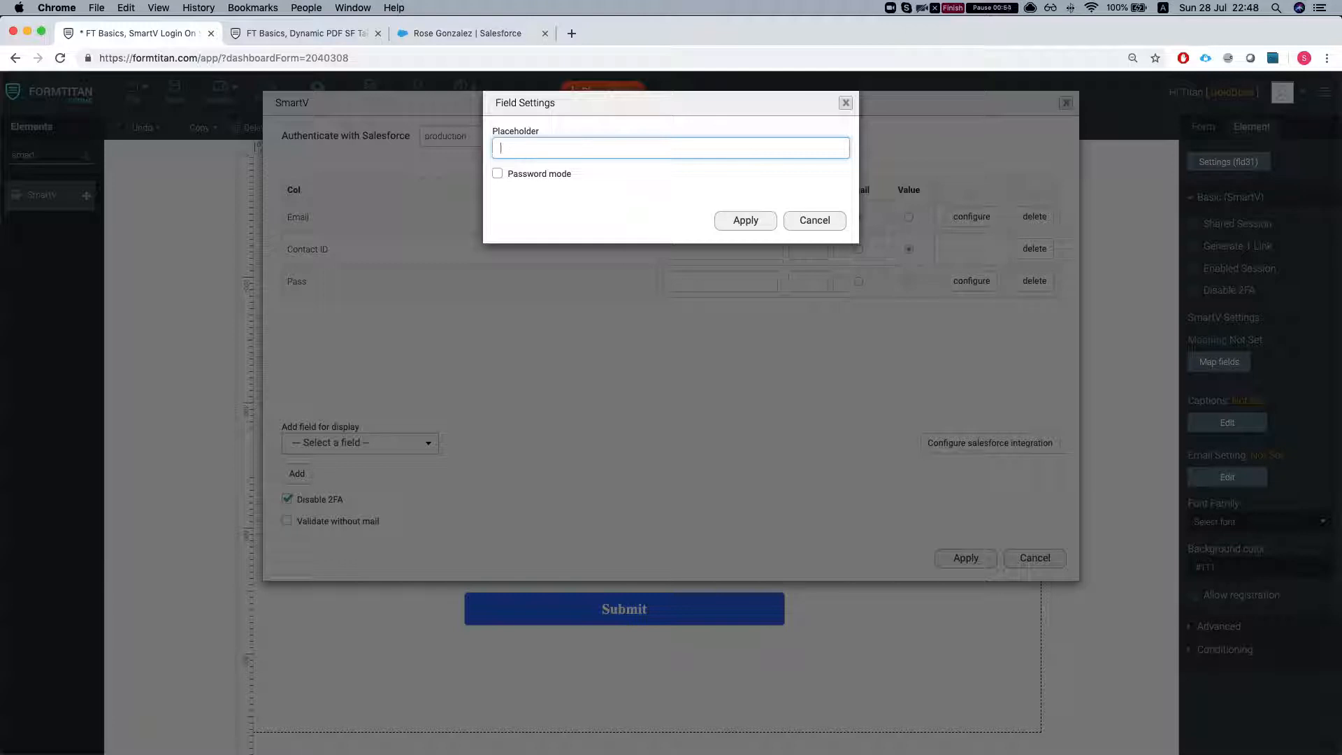
text(Password)
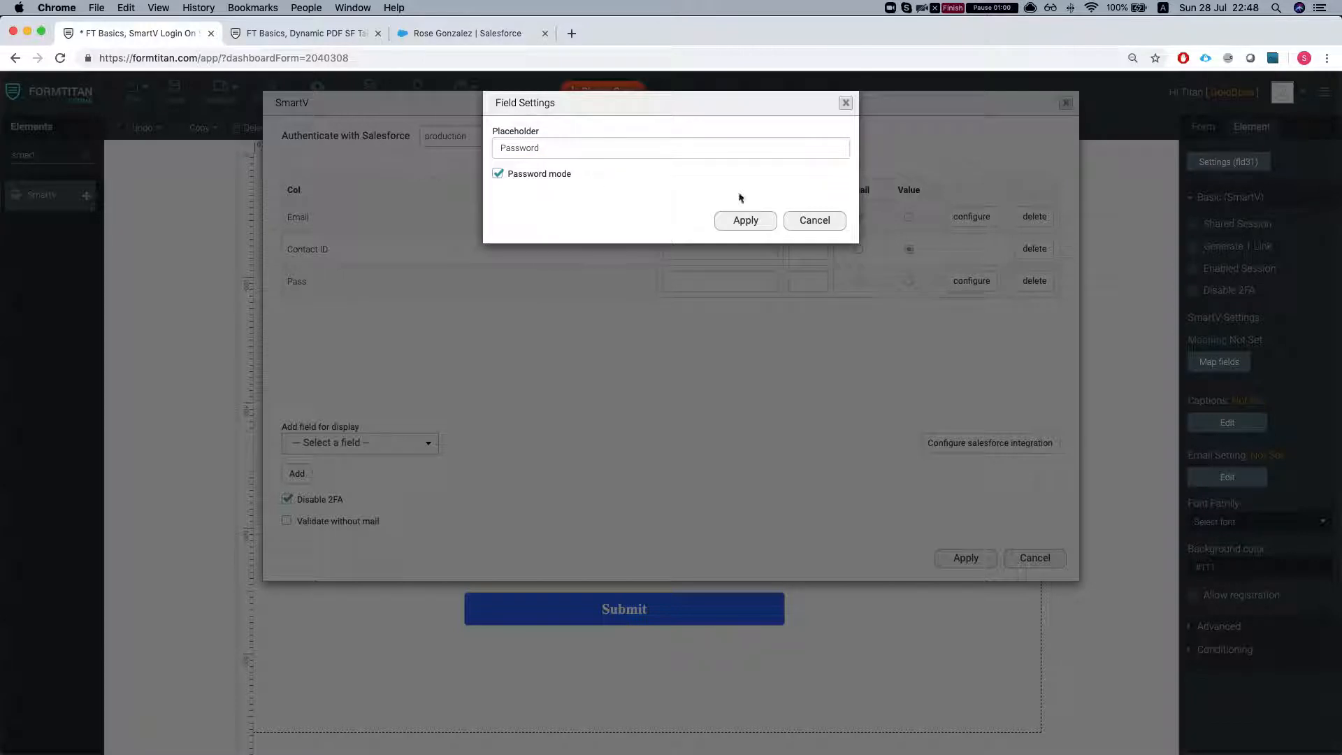
click(744, 219)
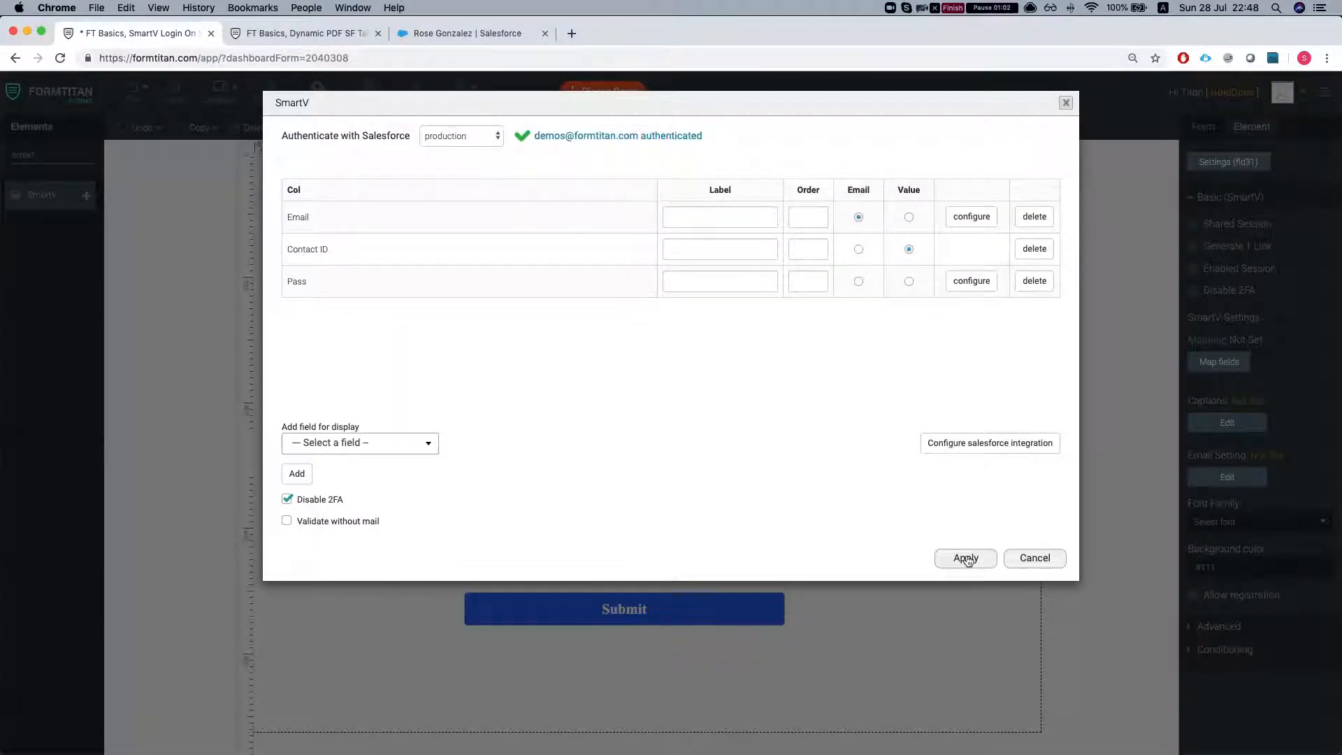
Apply the SmartV settings and place a new Button element on the Submit button's row
click(964, 558)
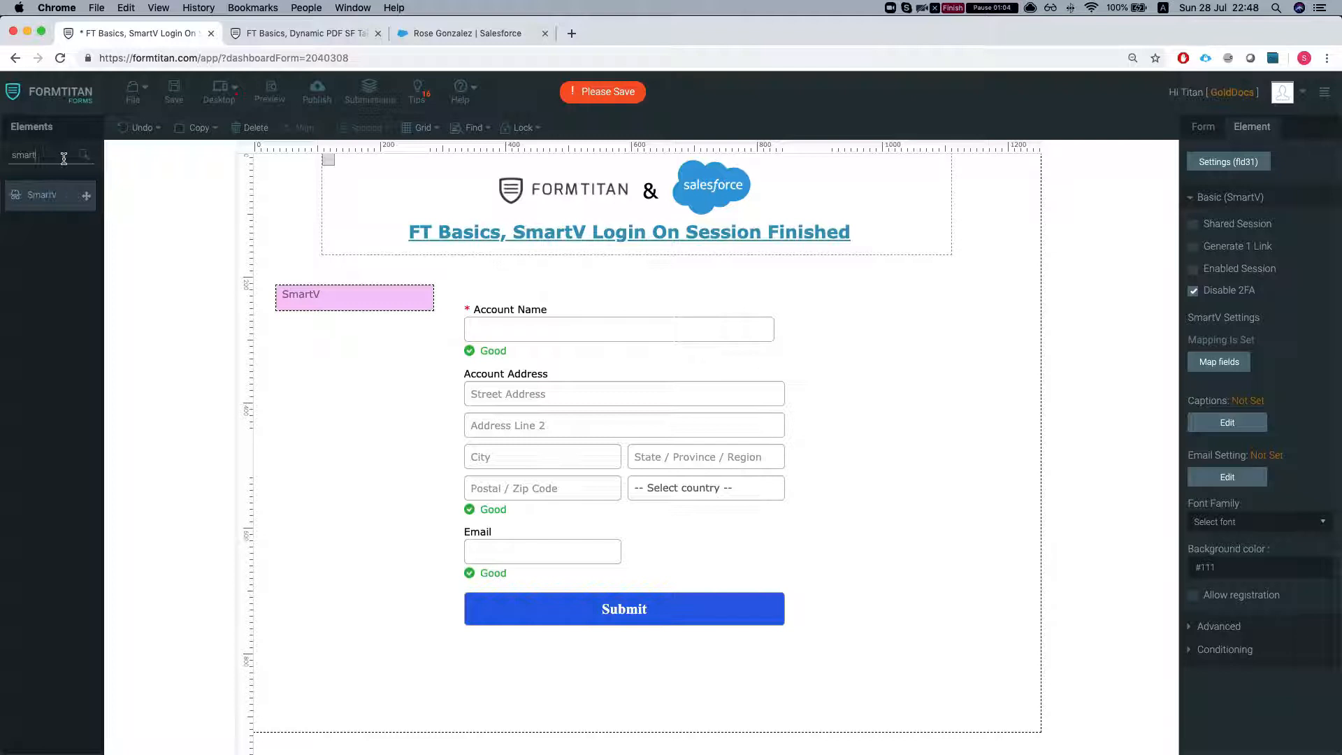
text(button)
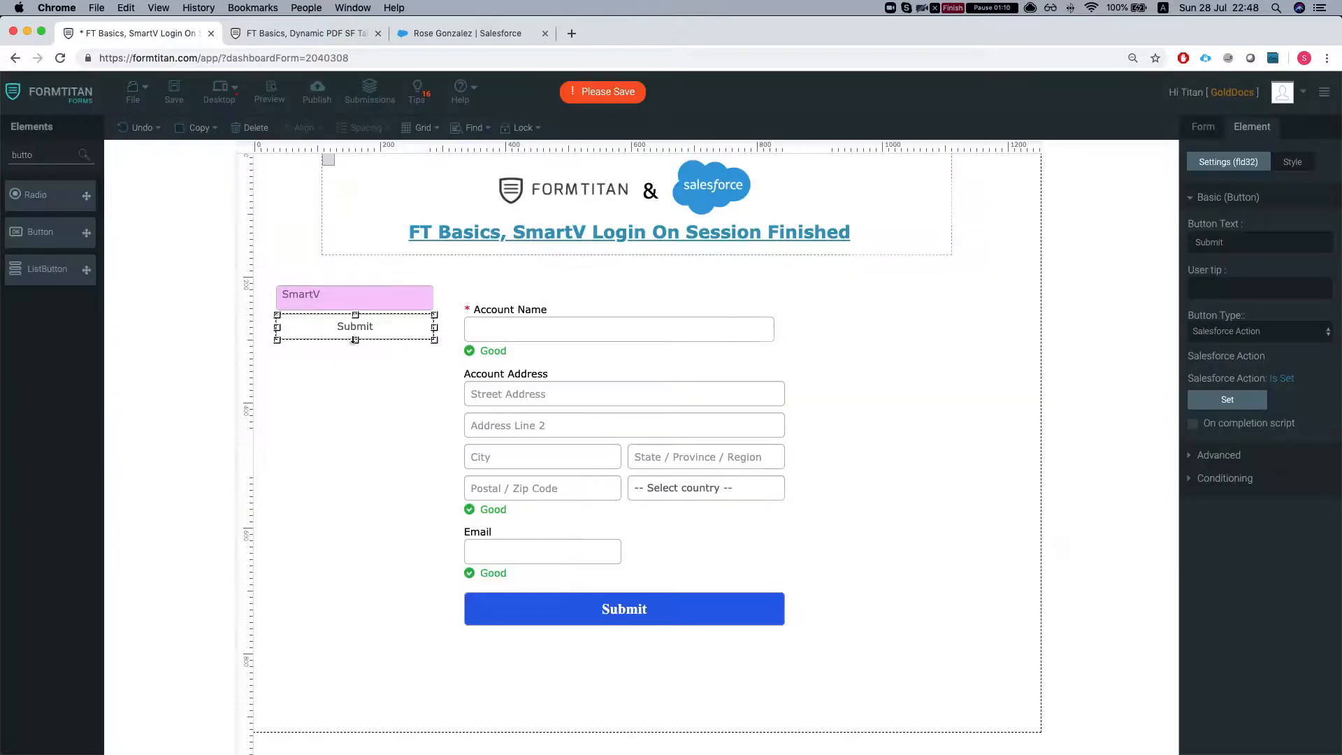
drag(353, 325, 349, 612)
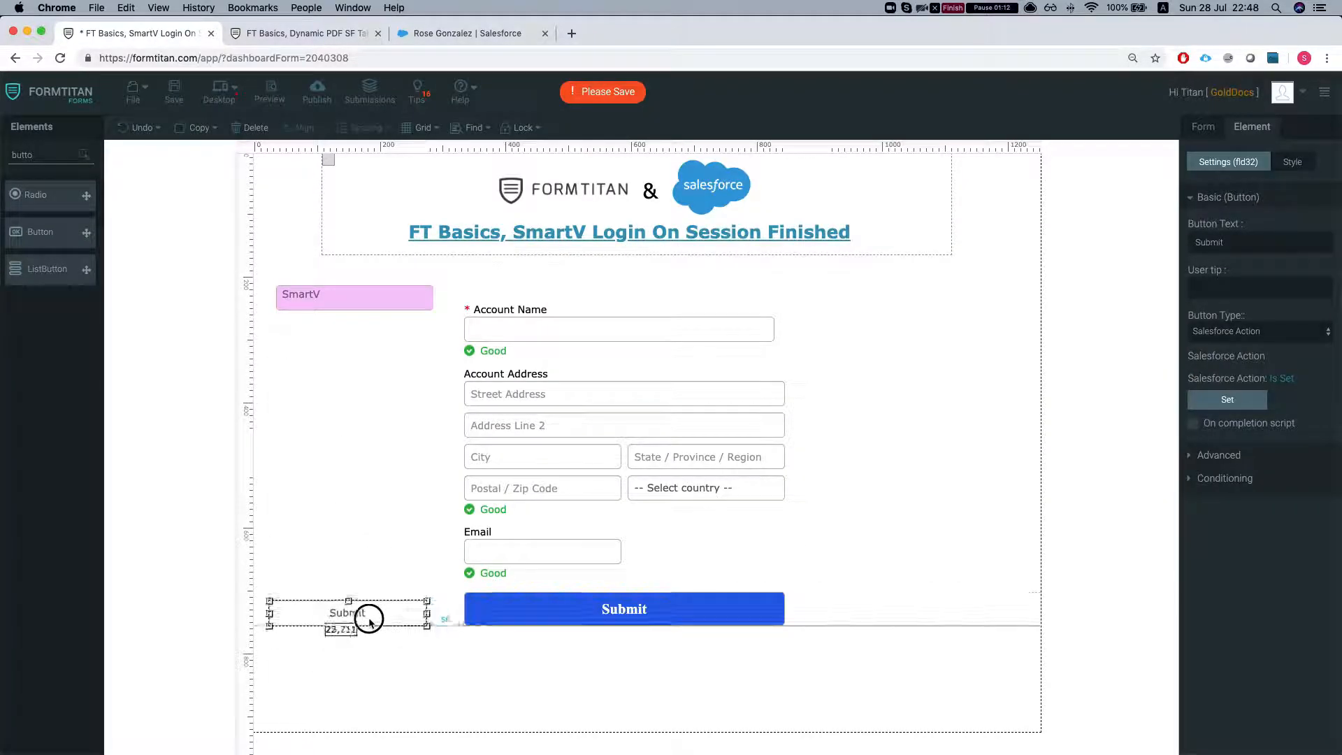
Label the button 'LogOut' and set its Button Type to SmartV Logout
click(1258, 241)
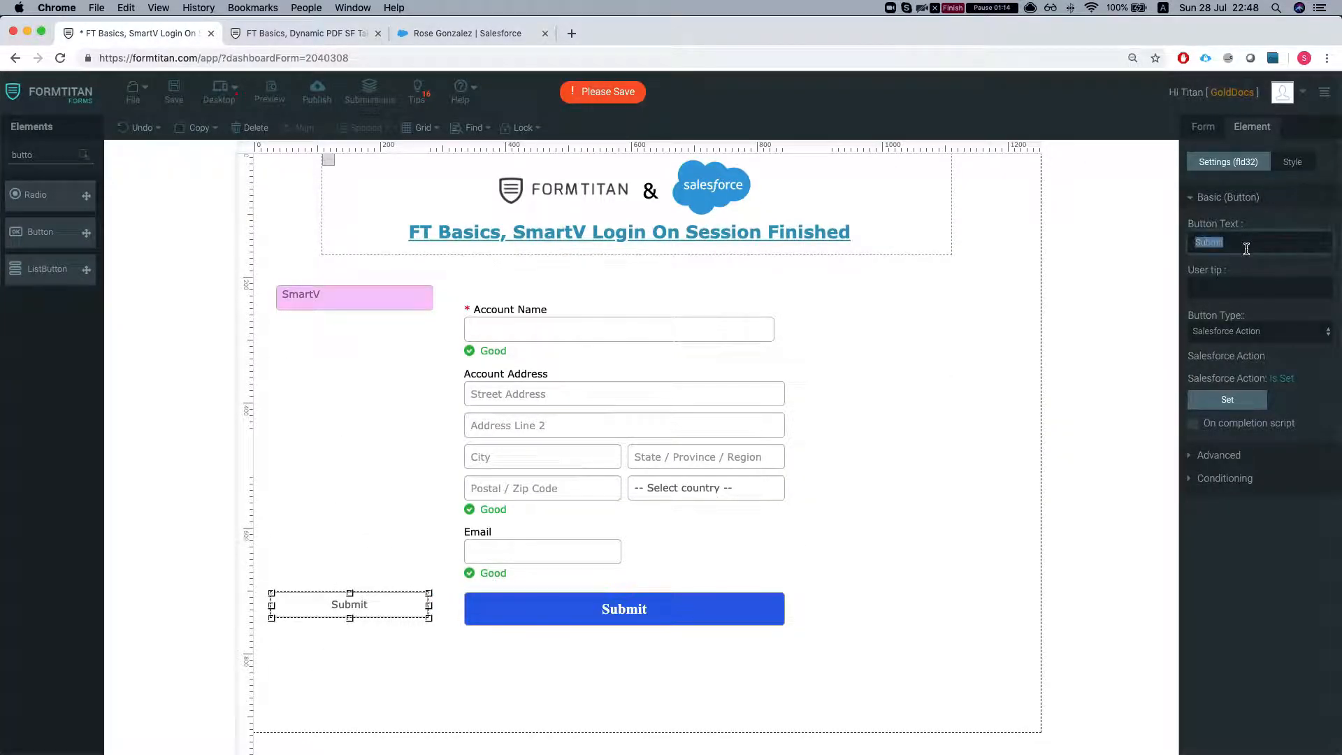
text(LogOut)
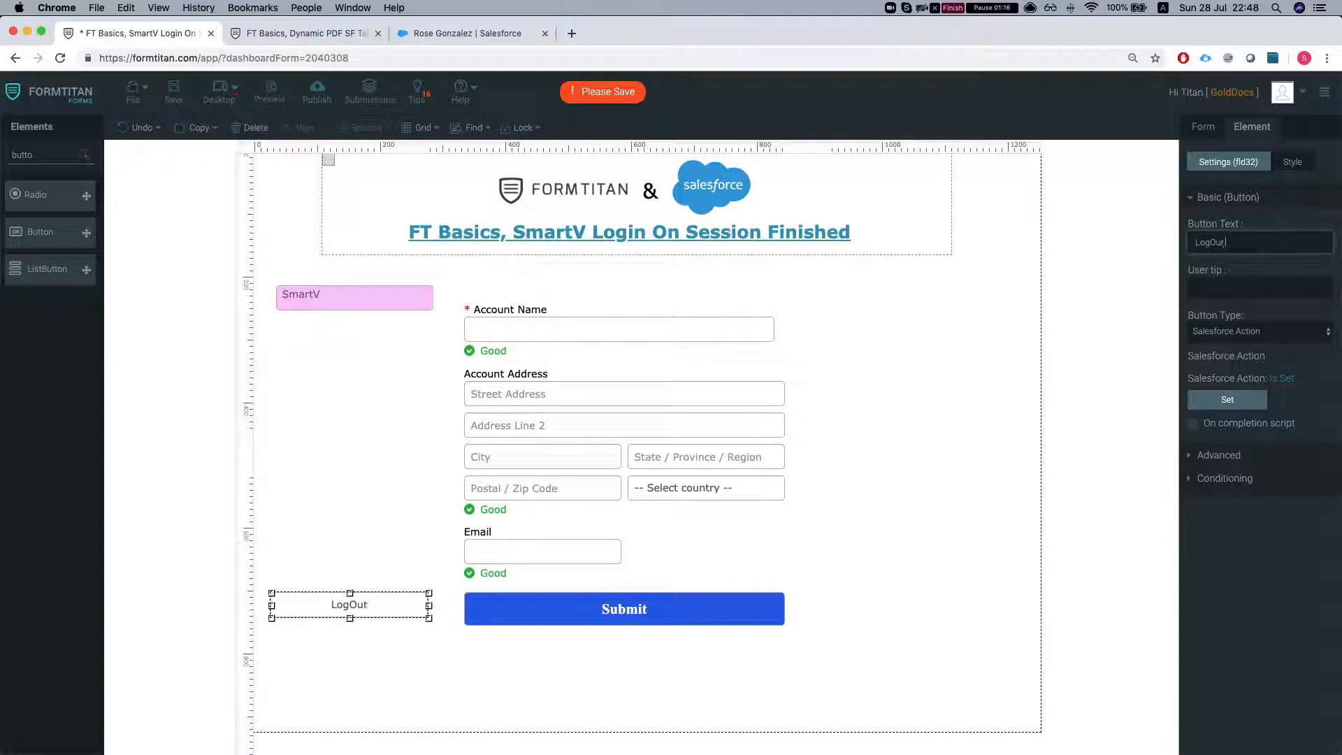
click(1255, 331)
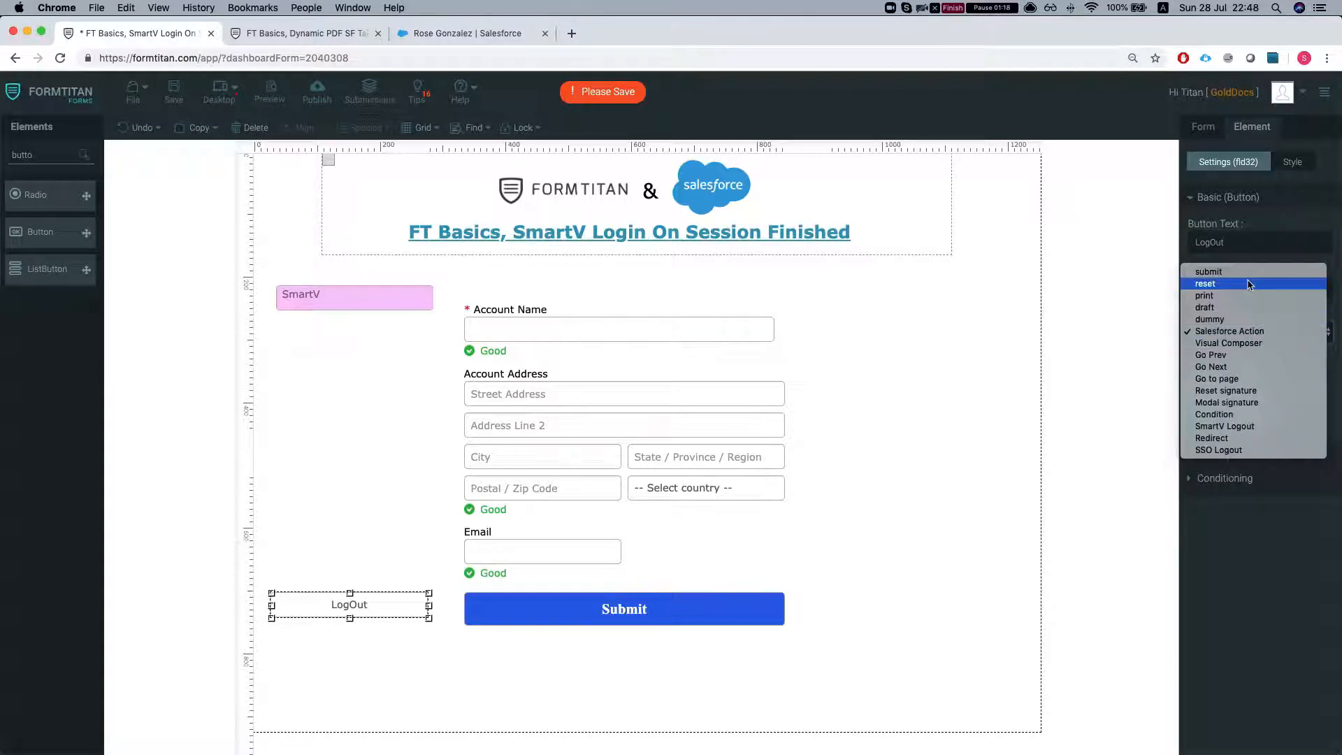
click(1224, 424)
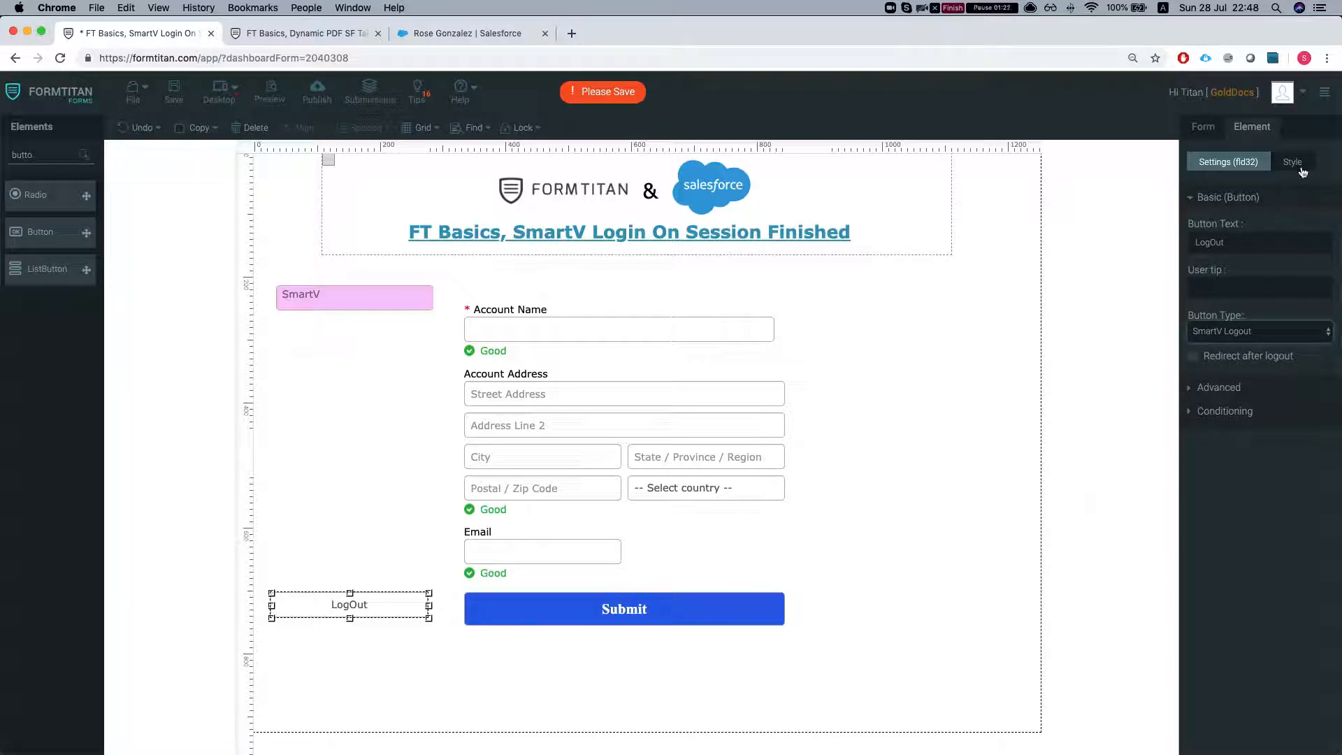
Style the LogOut button black with bold white text, then publish and open the live form
click(1291, 162)
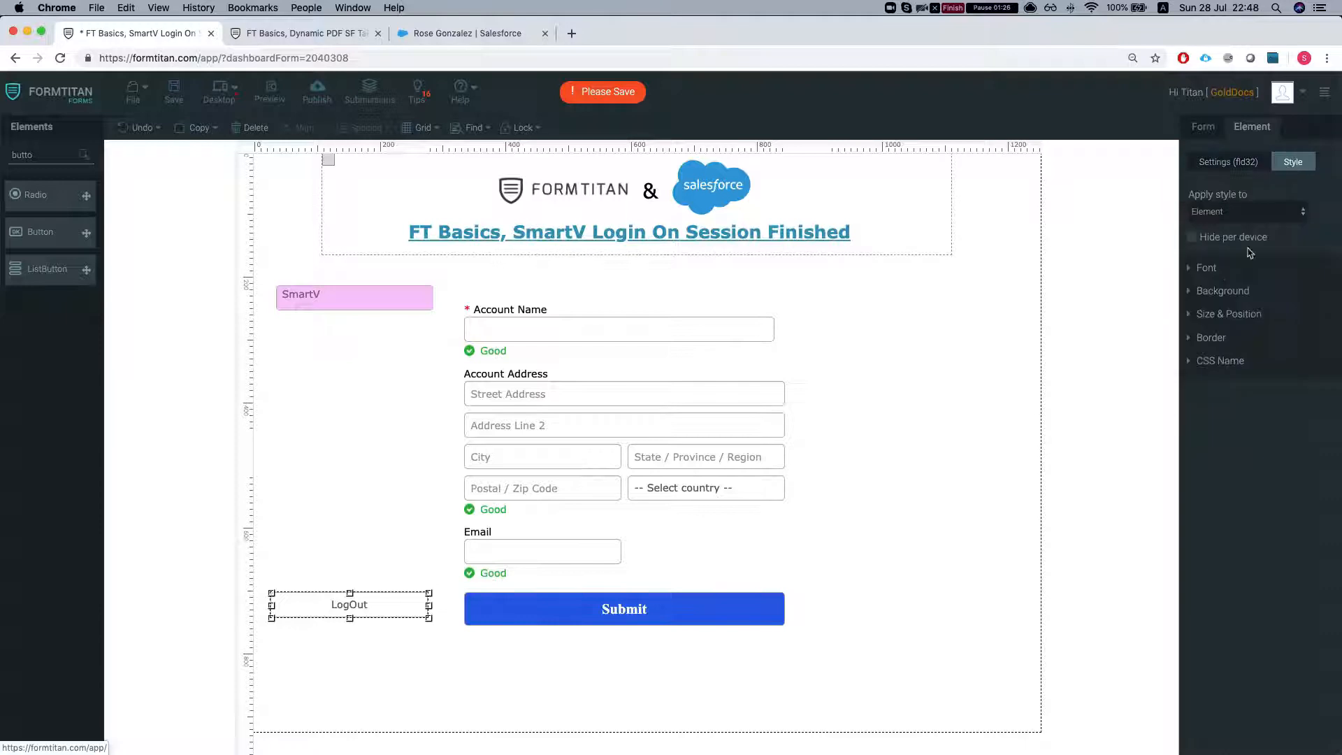
click(1225, 291)
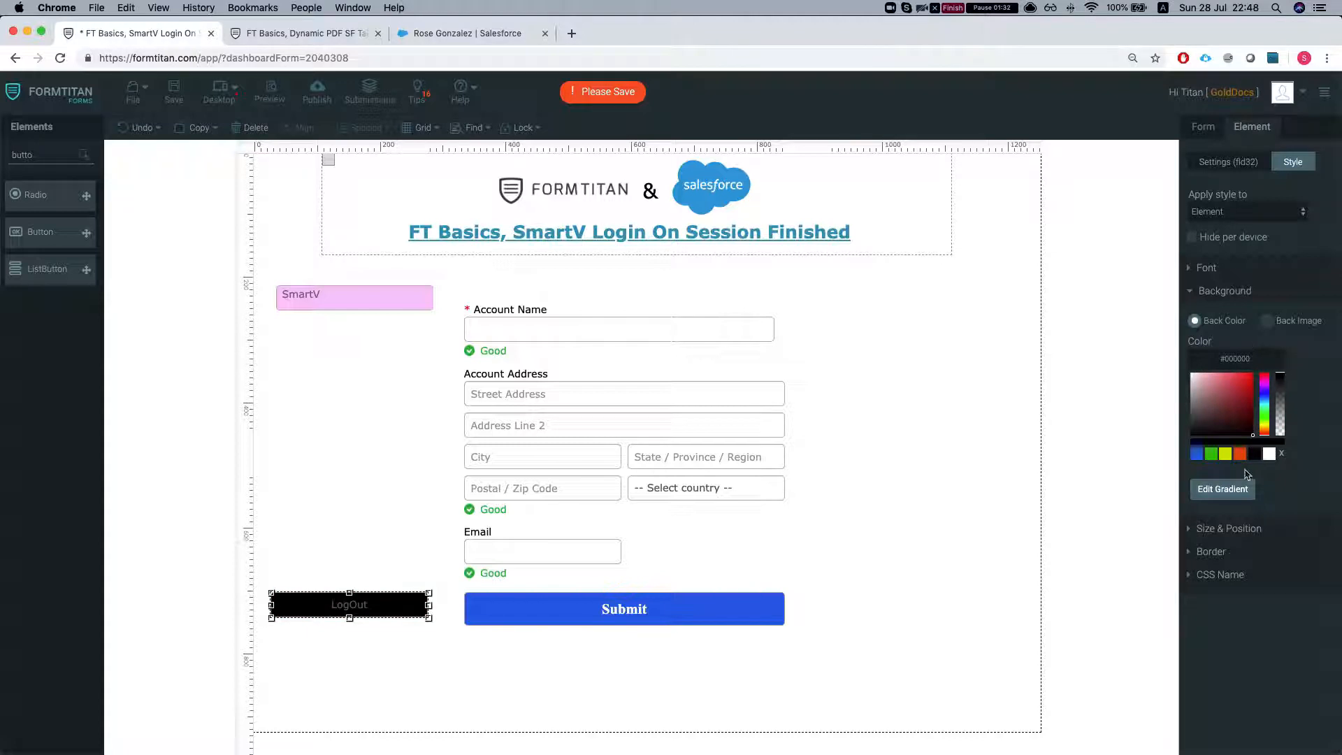
click(1224, 290)
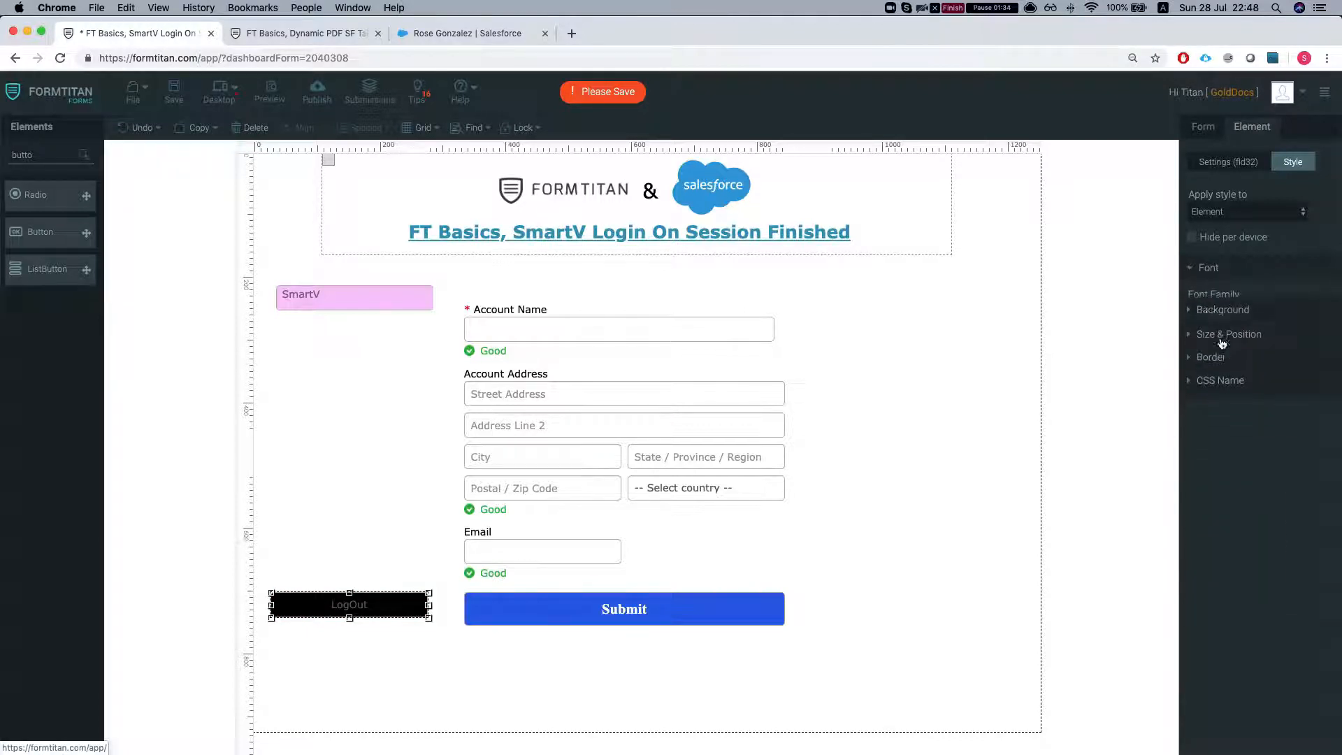
click(1208, 267)
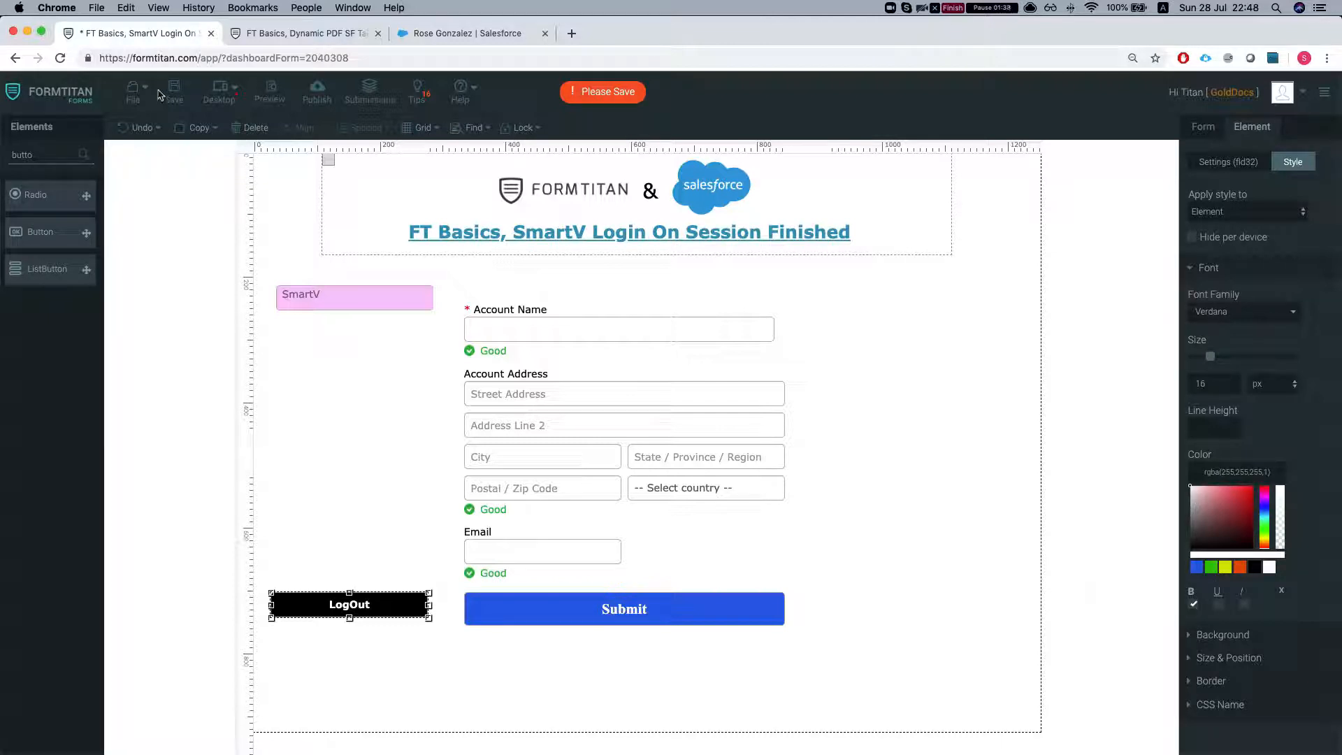
click(173, 92)
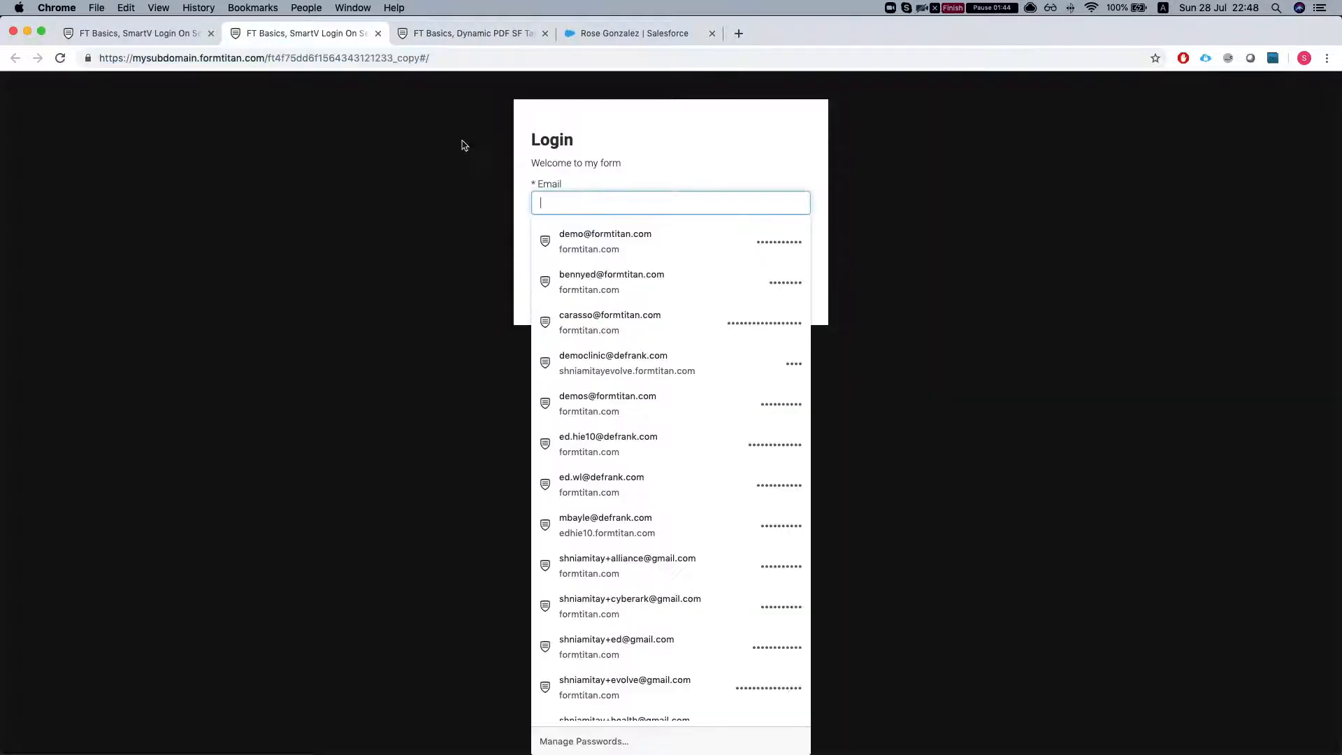
Copy the contact's email and stored Pass value from the Salesforce record into the login page
click(469, 33)
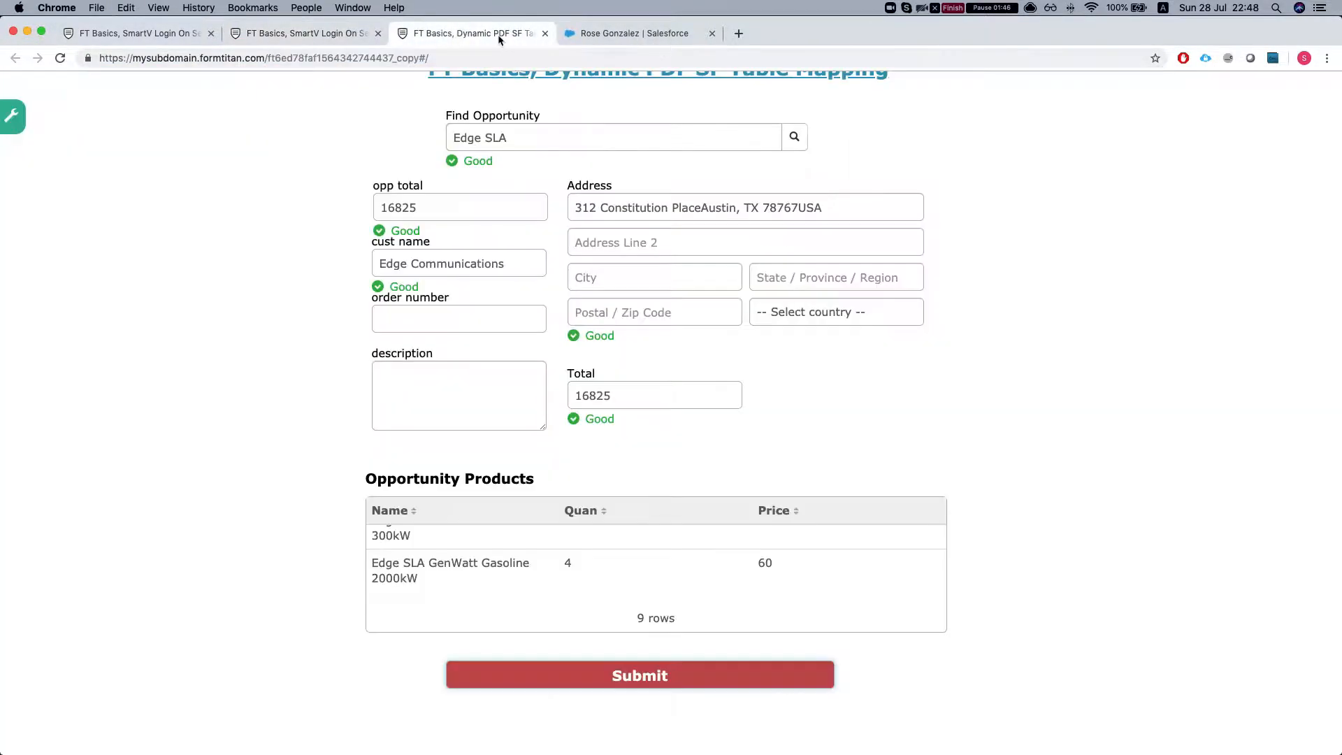
click(638, 33)
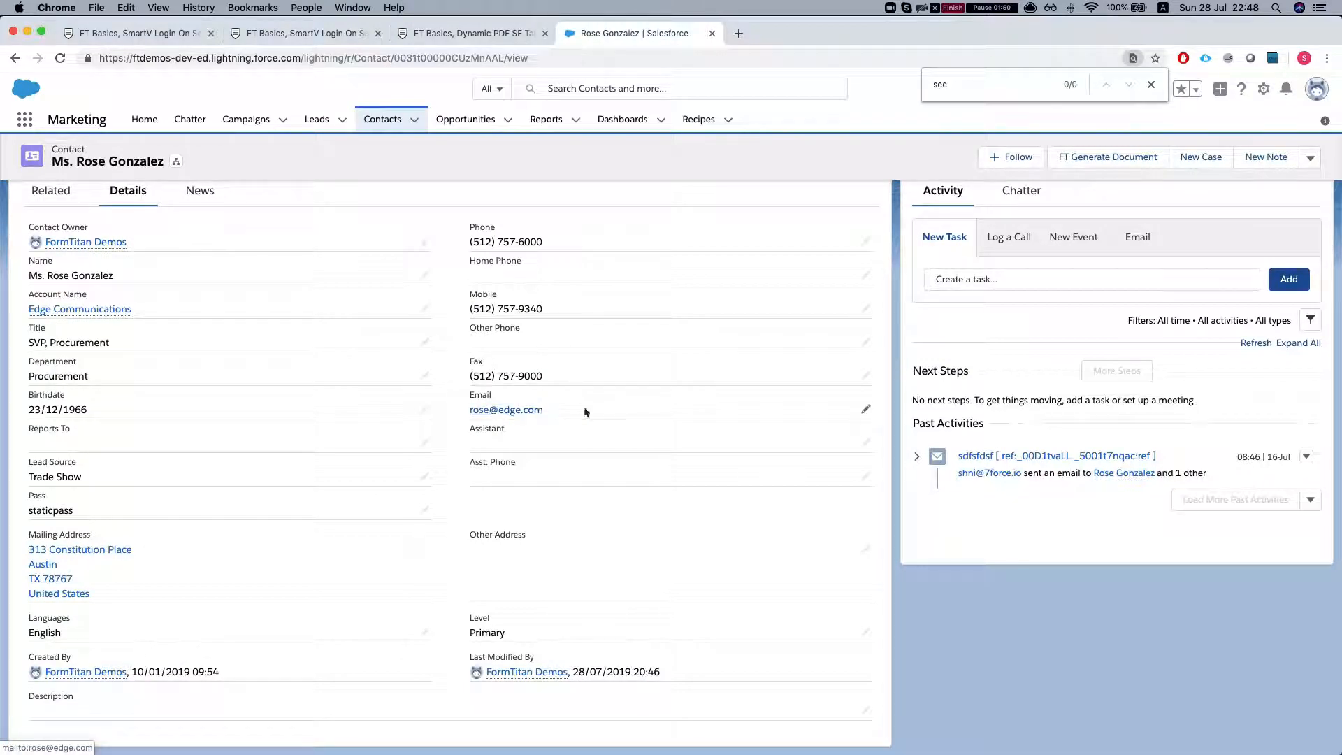
double_click(506, 409)
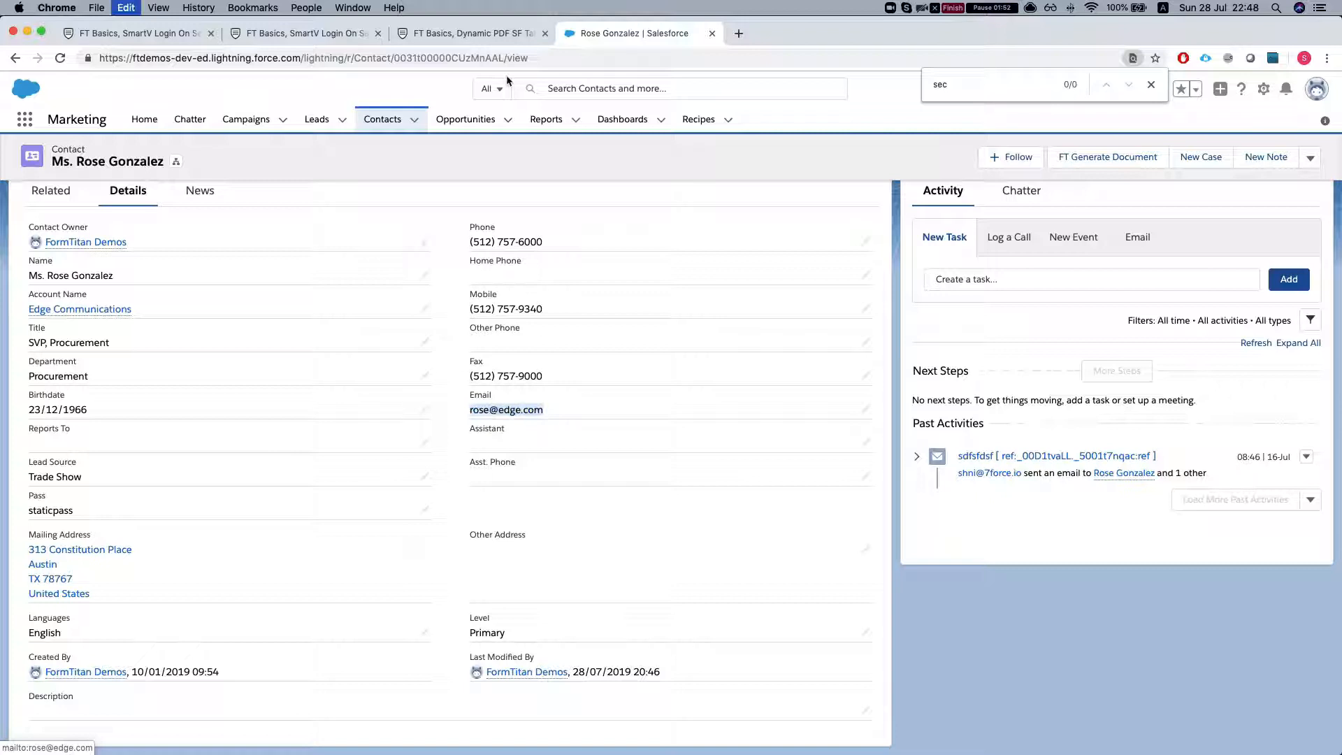
click(304, 34)
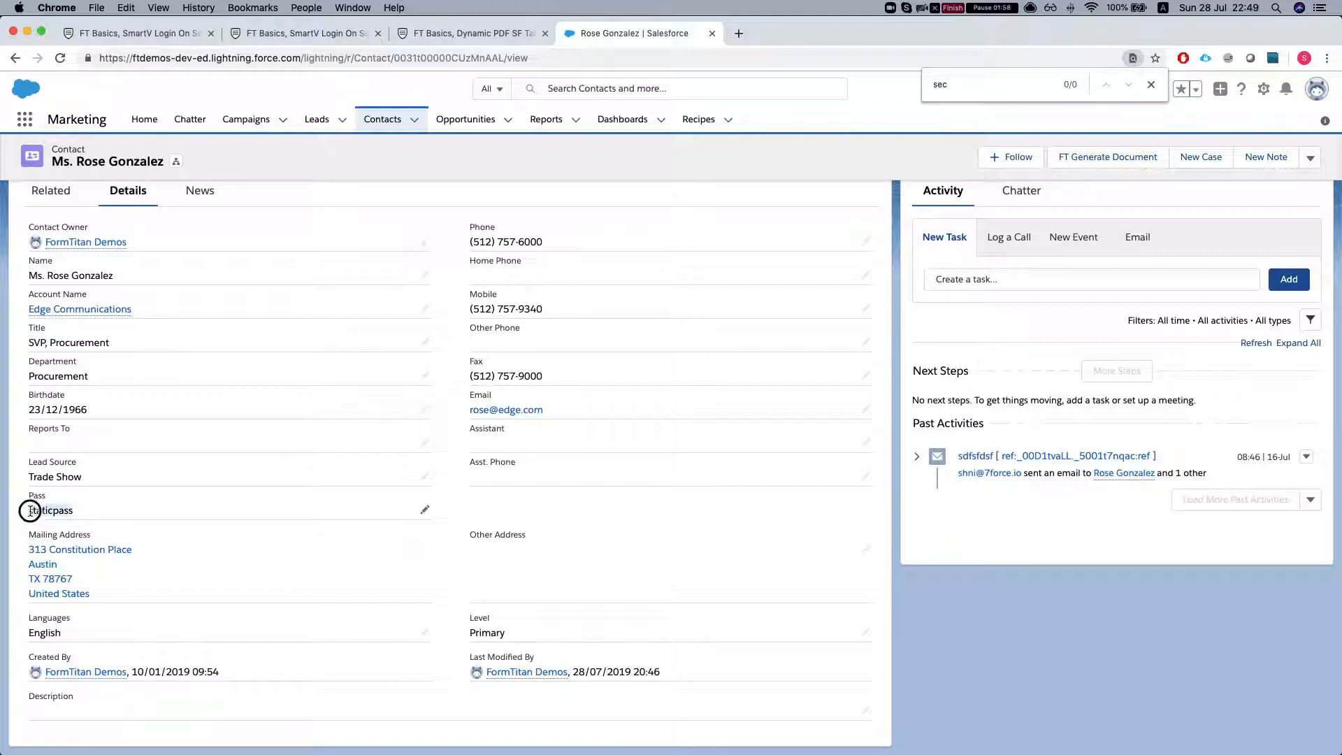
click(304, 34)
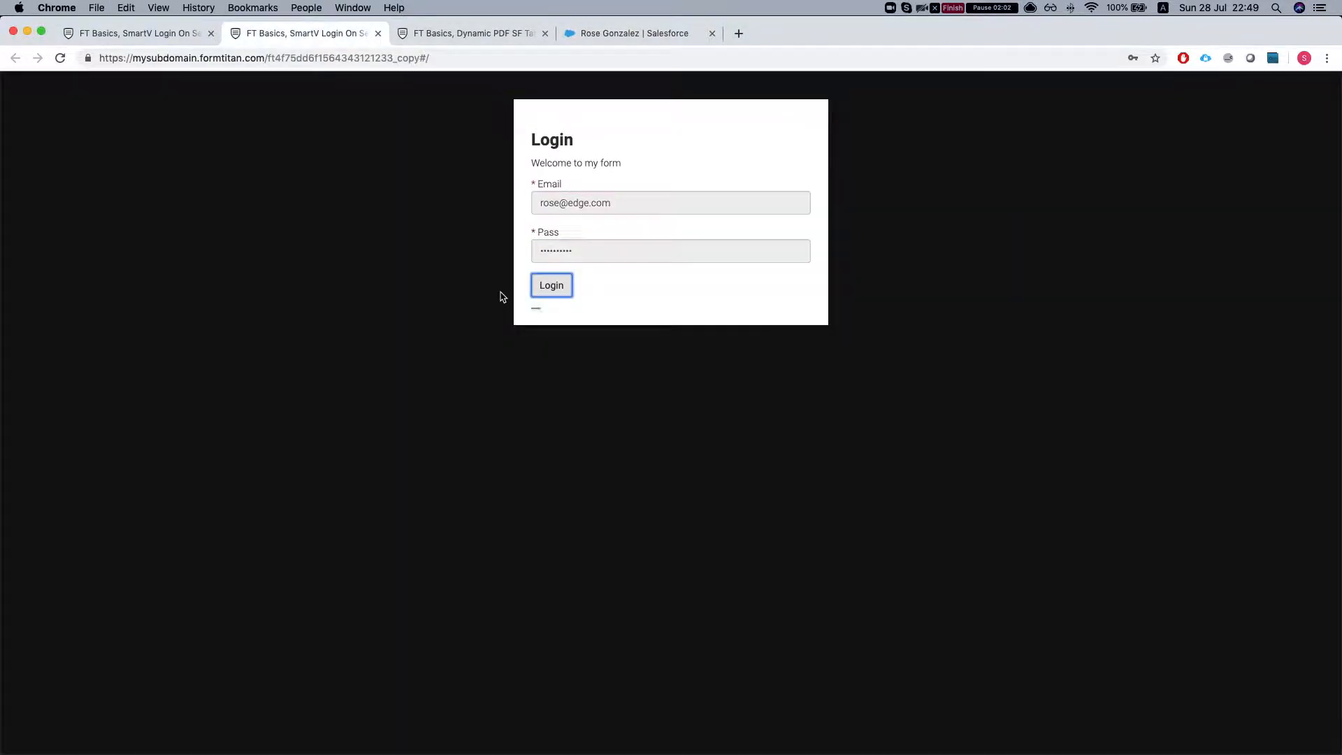
Log in to the published form and duplicate the form's browser tab
click(551, 285)
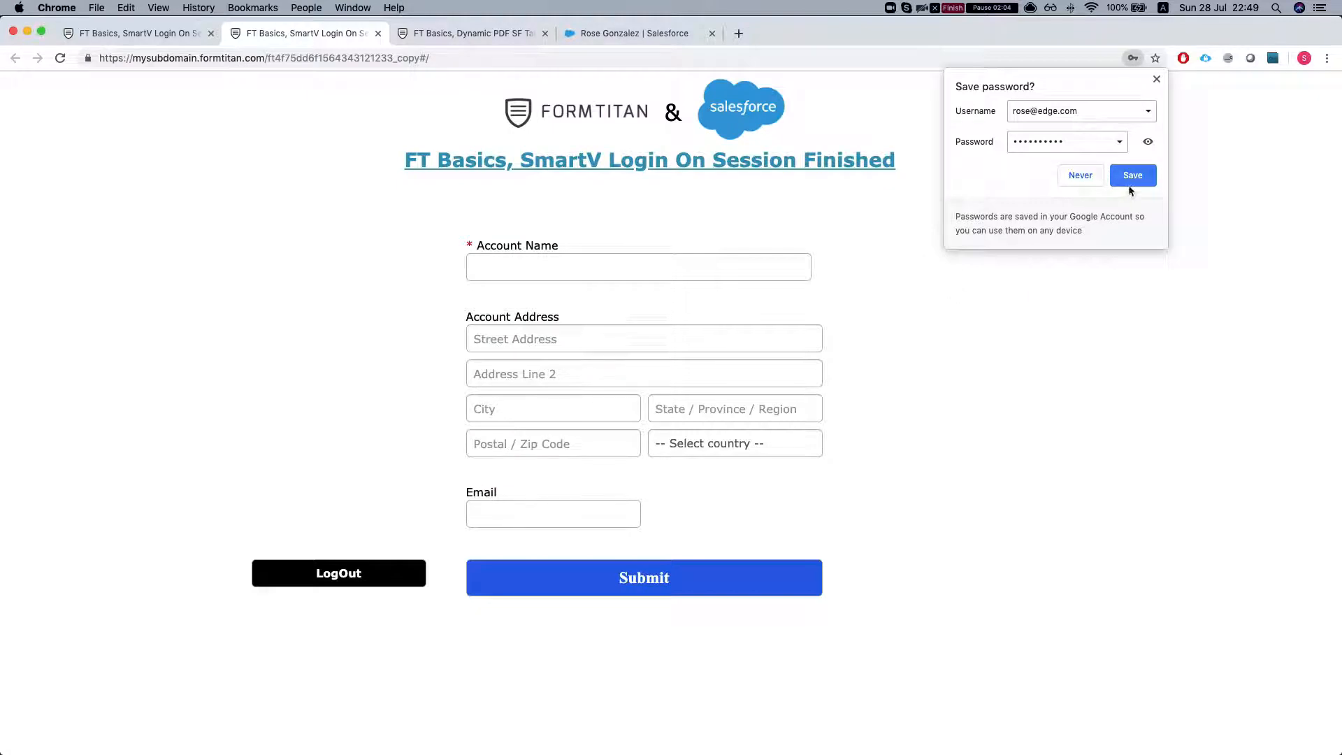
right_click(303, 34)
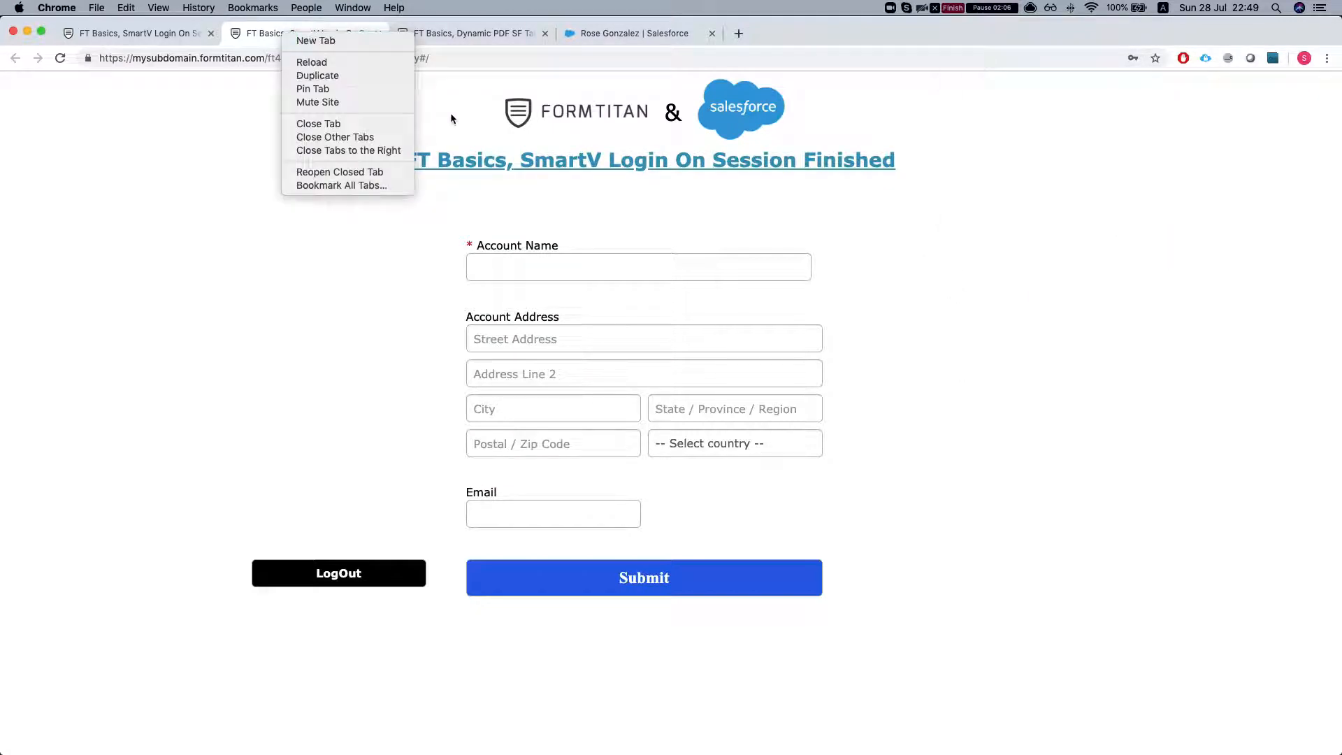
click(318, 76)
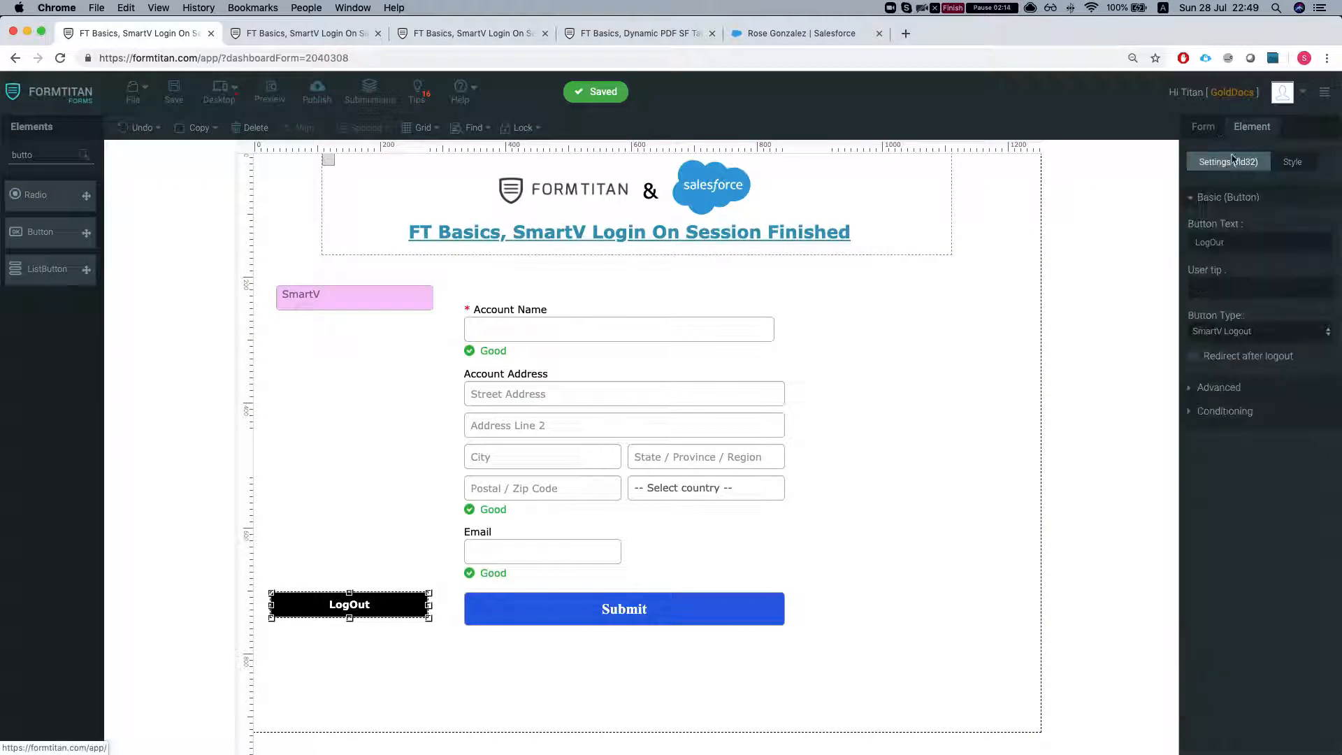
Turn on Enabled Session for SmartV with a 1-minute expiry value
click(1202, 127)
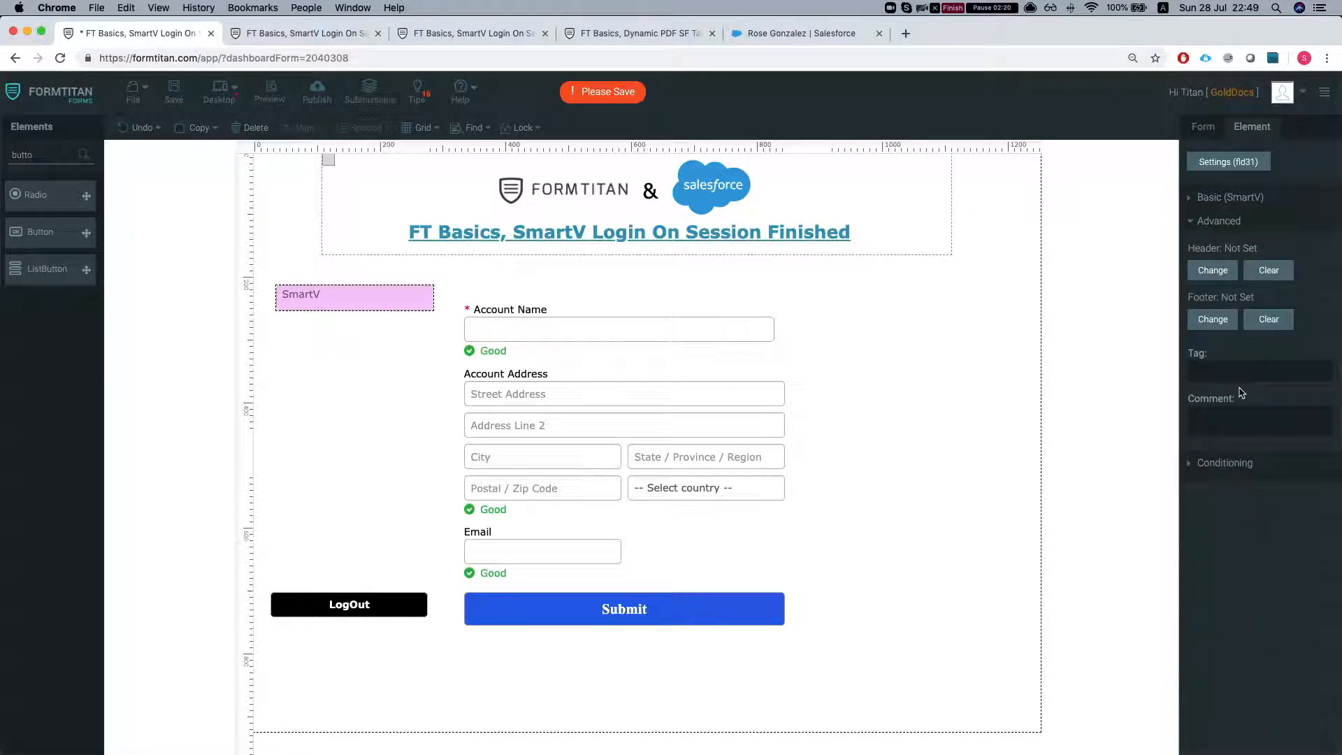
click(1230, 197)
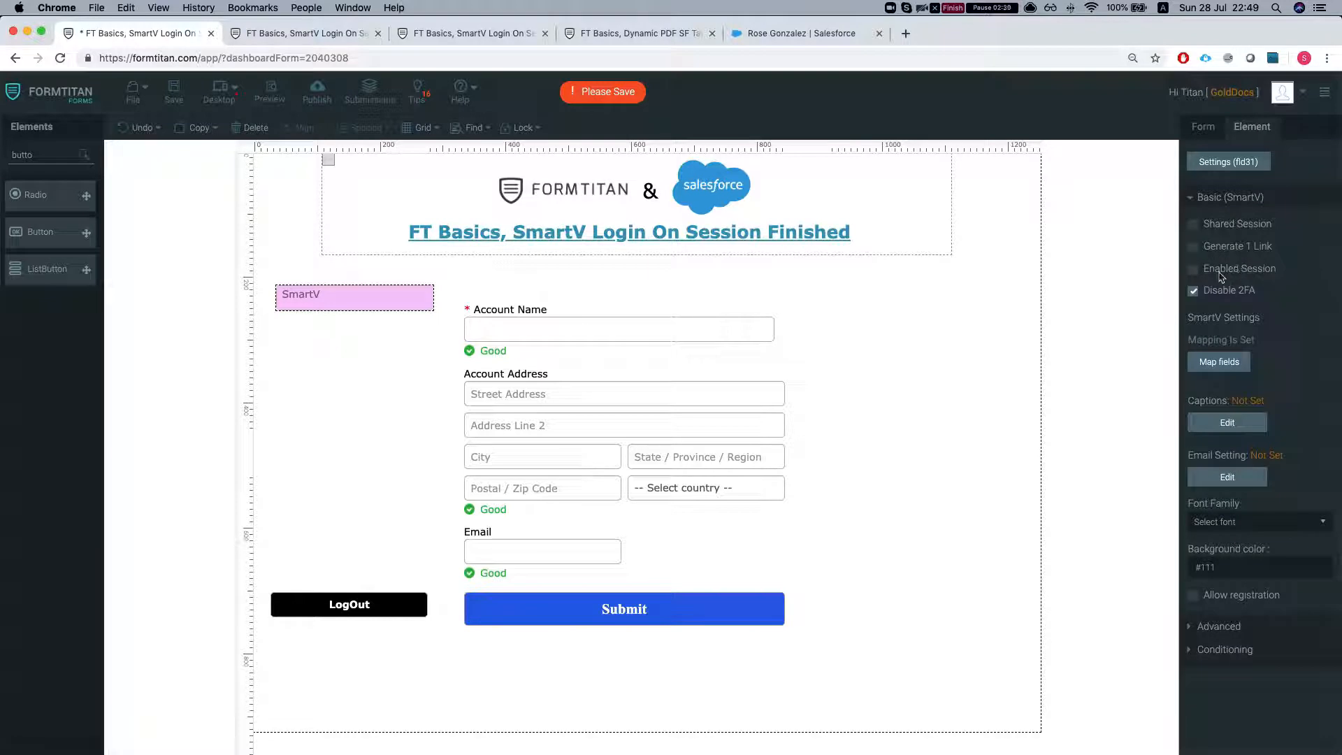
click(1192, 268)
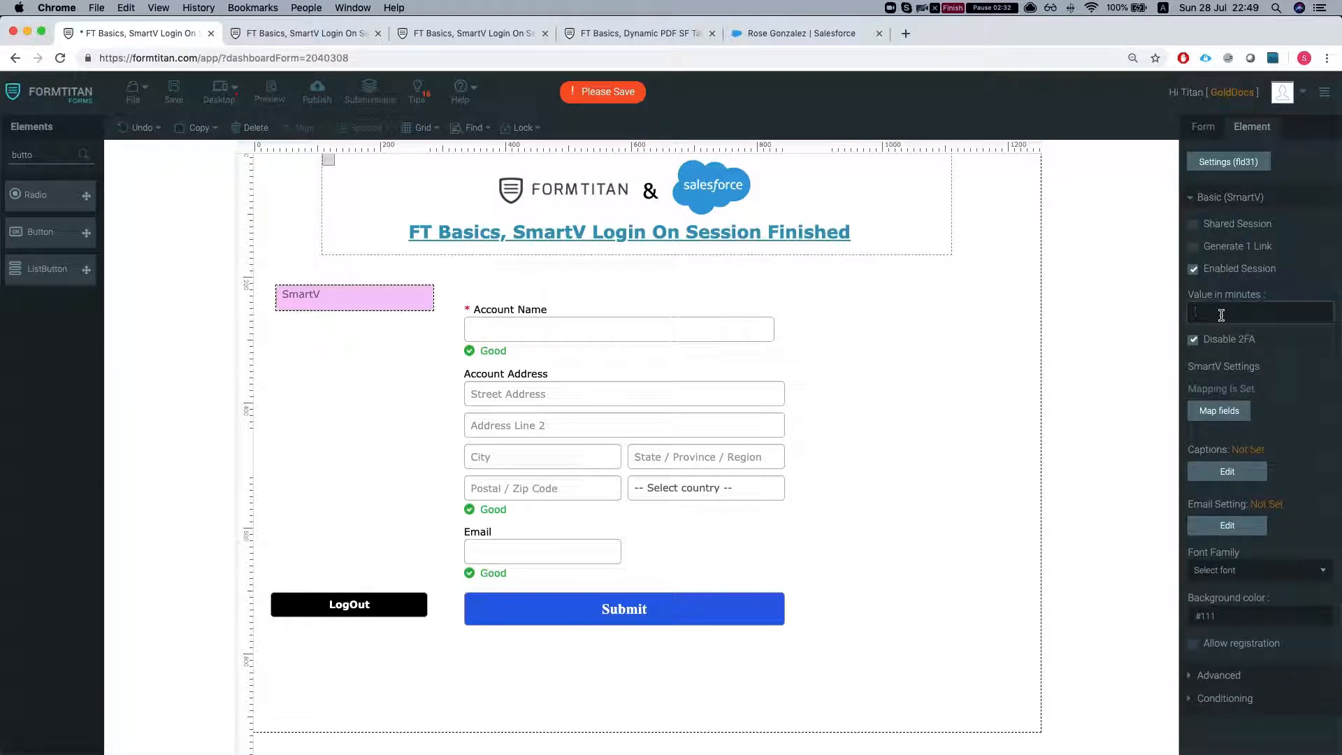
text(1)
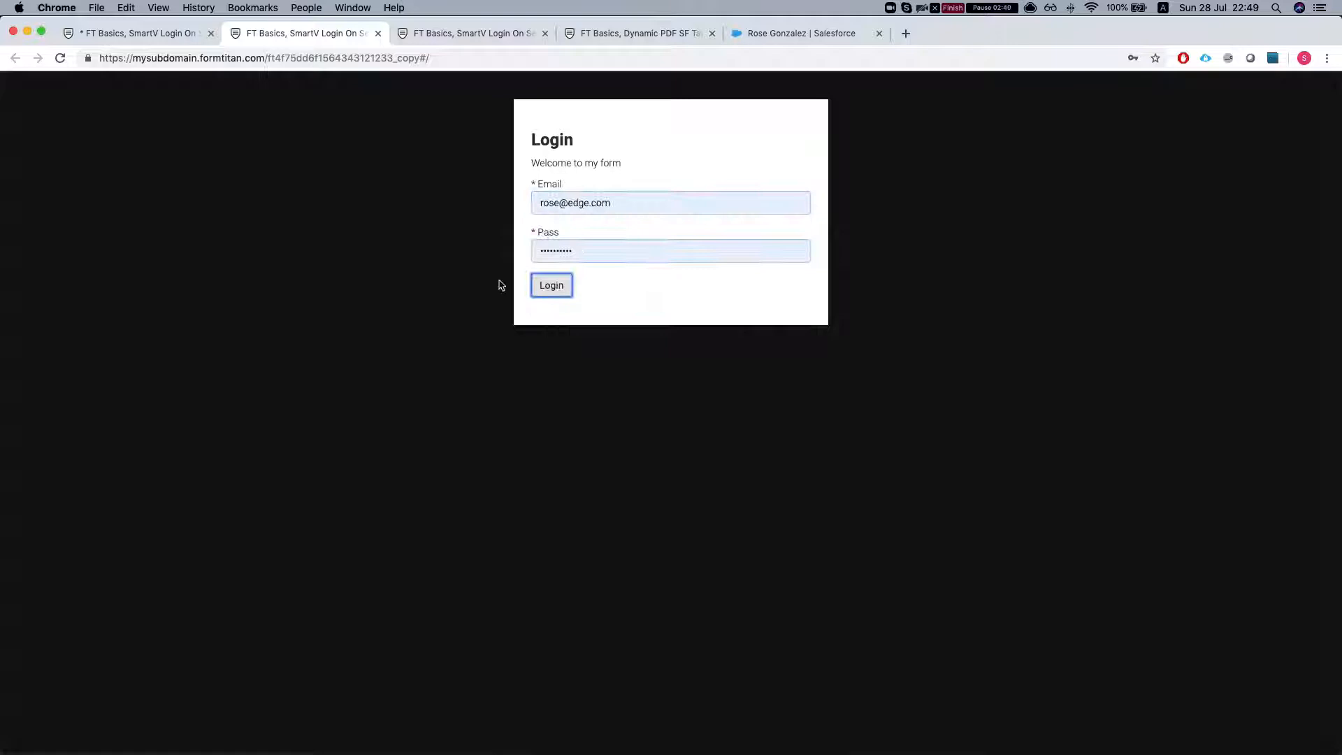
Log back in to the published form and return to the logged-in form tab
click(551, 286)
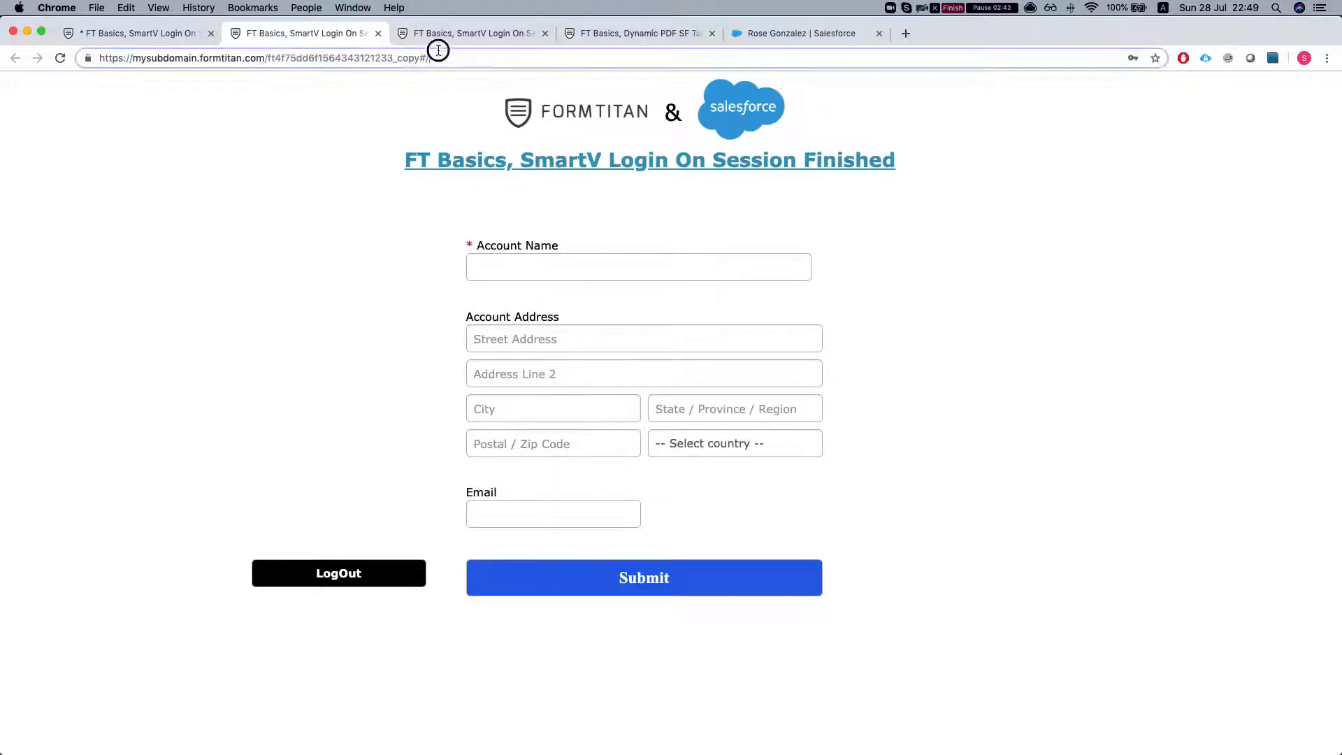
click(471, 34)
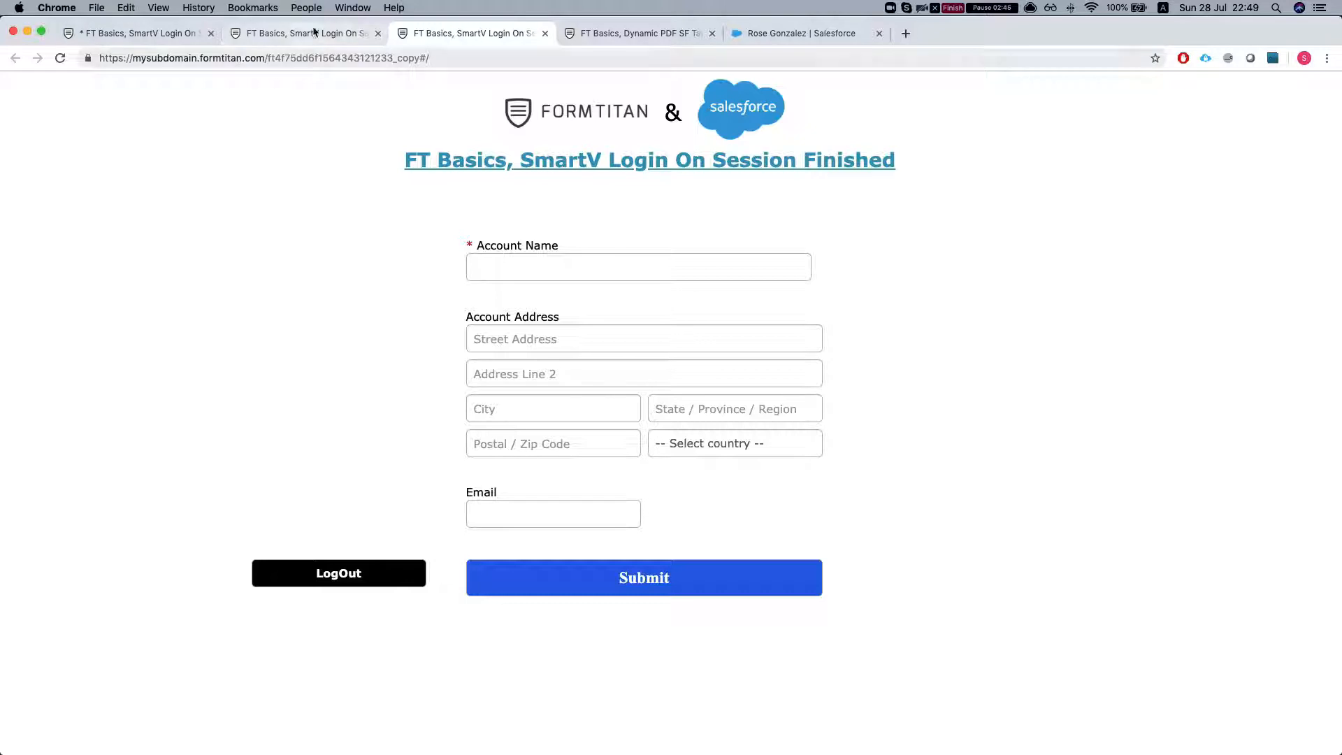
click(303, 34)
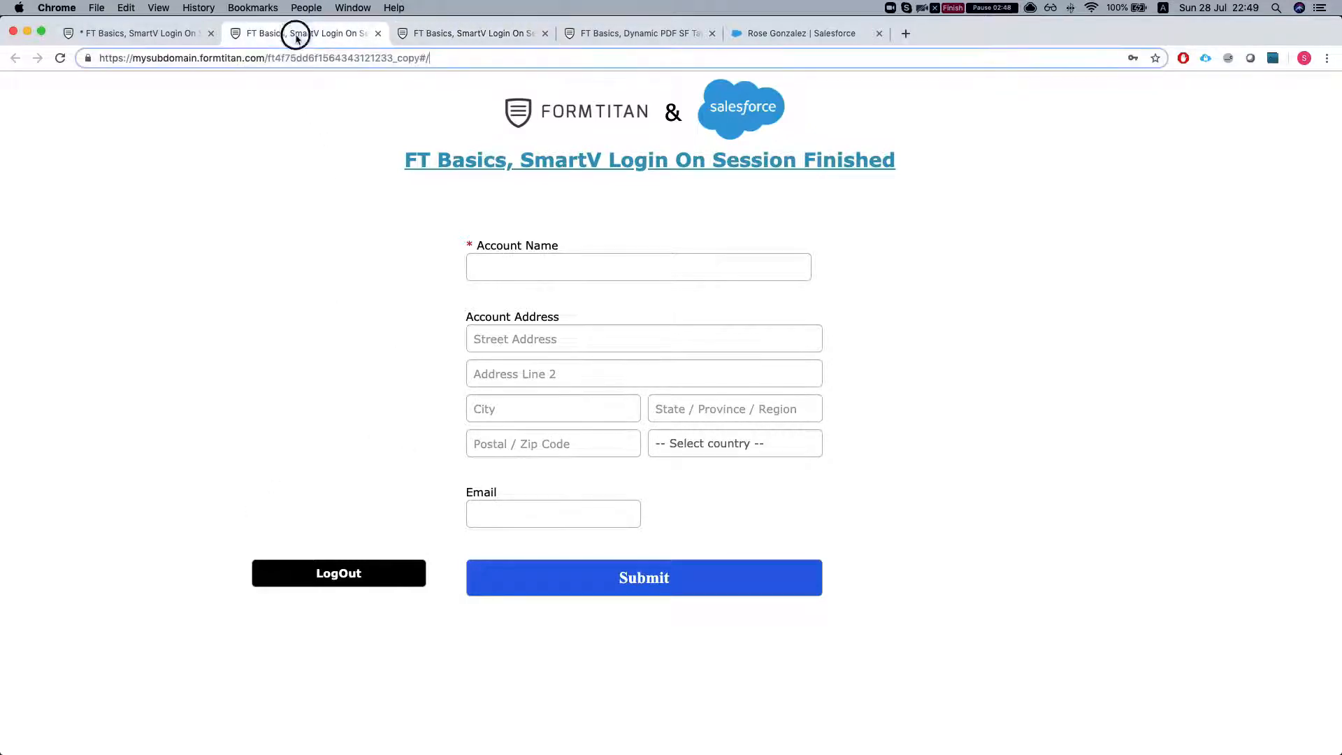
Enter 'session' as Account Name and fill Street Address from a saved autofill entry
click(638, 265)
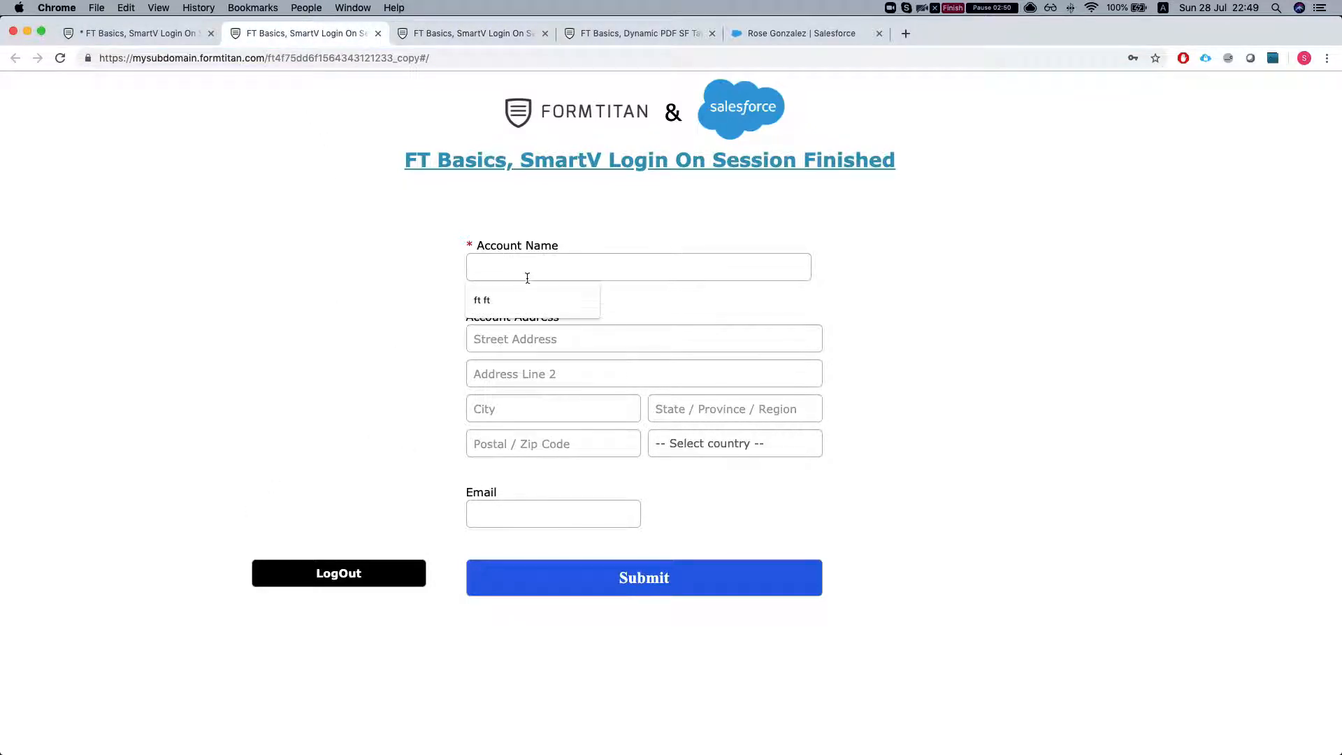
text(sessi)
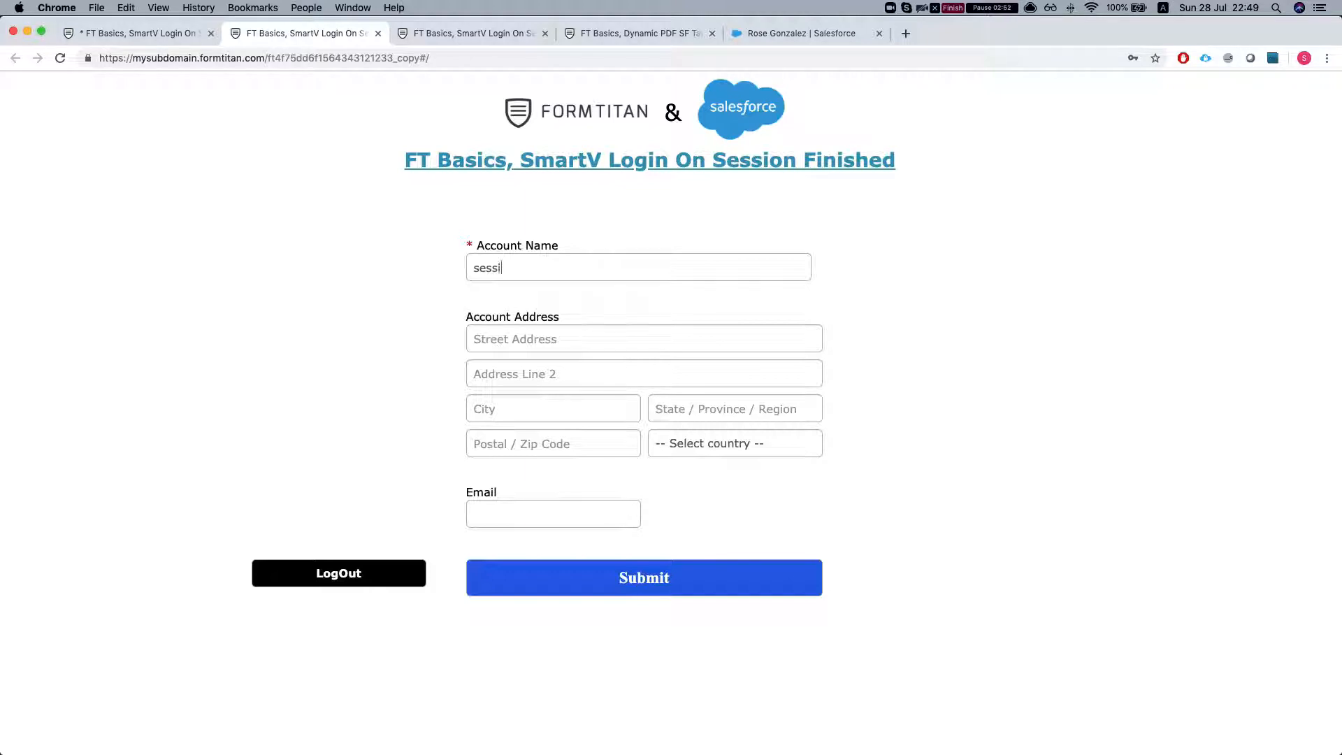
click(643, 338)
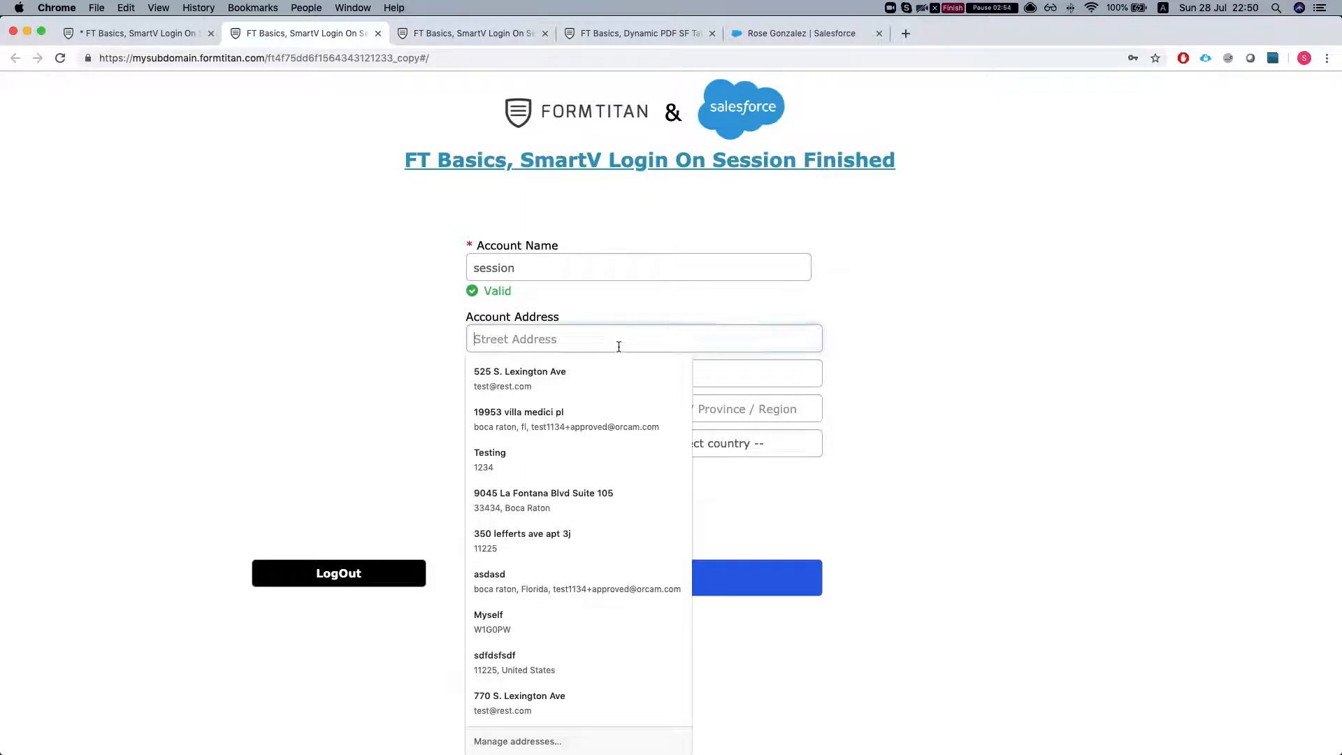
click(520, 379)
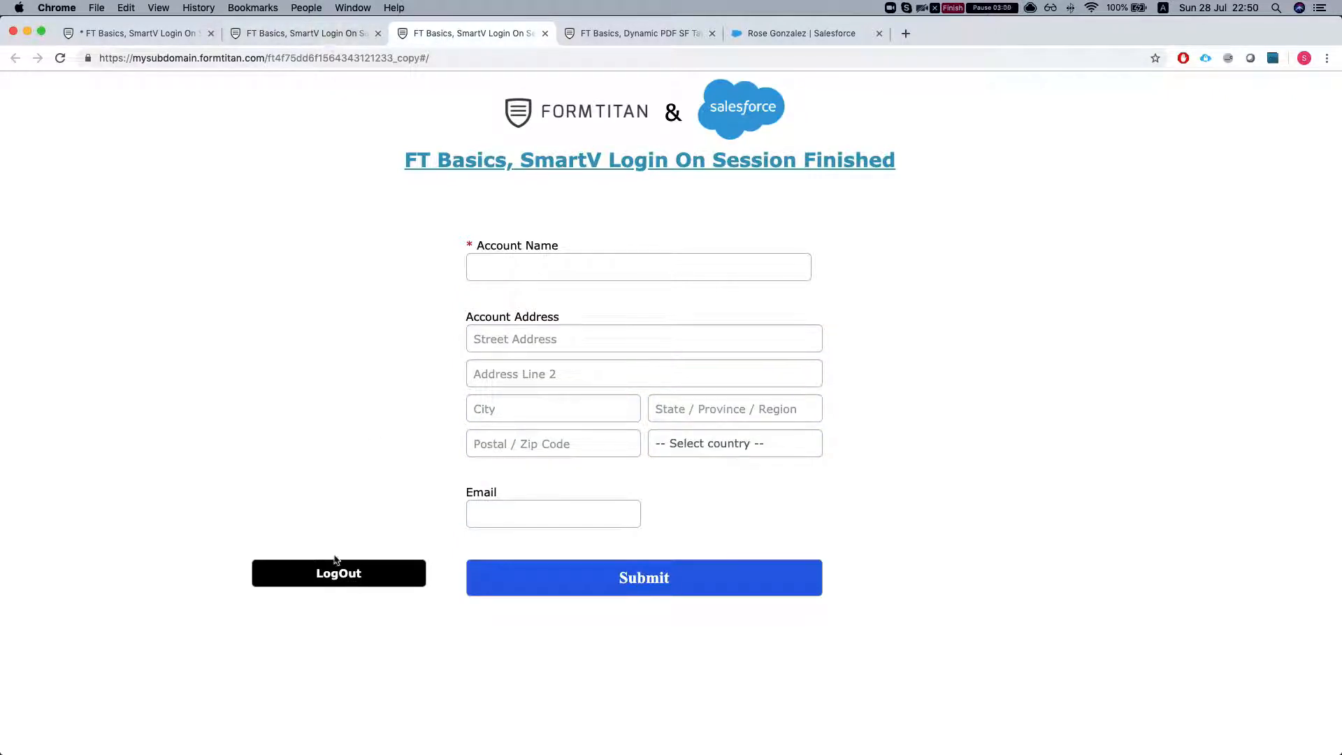
Log out in the duplicate tab, then accept the autofilled address and email in the form tab
click(339, 573)
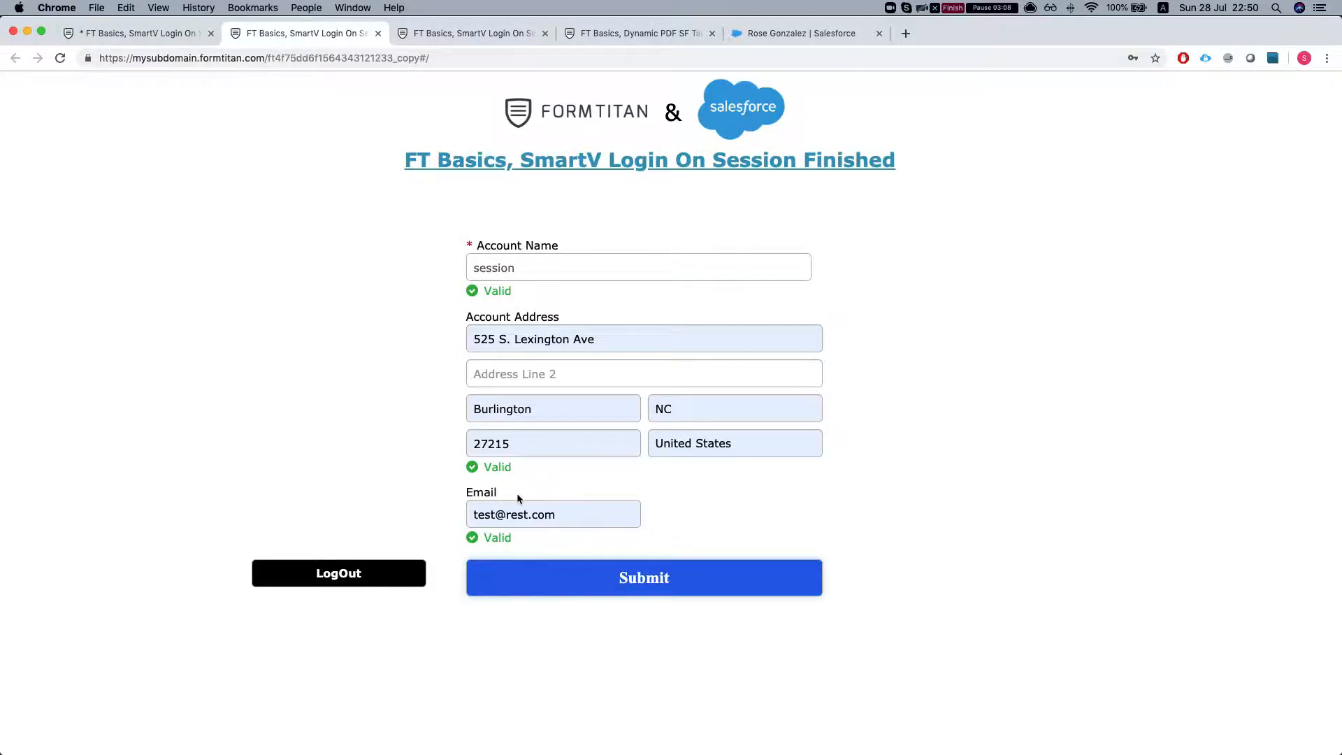
click(643, 577)
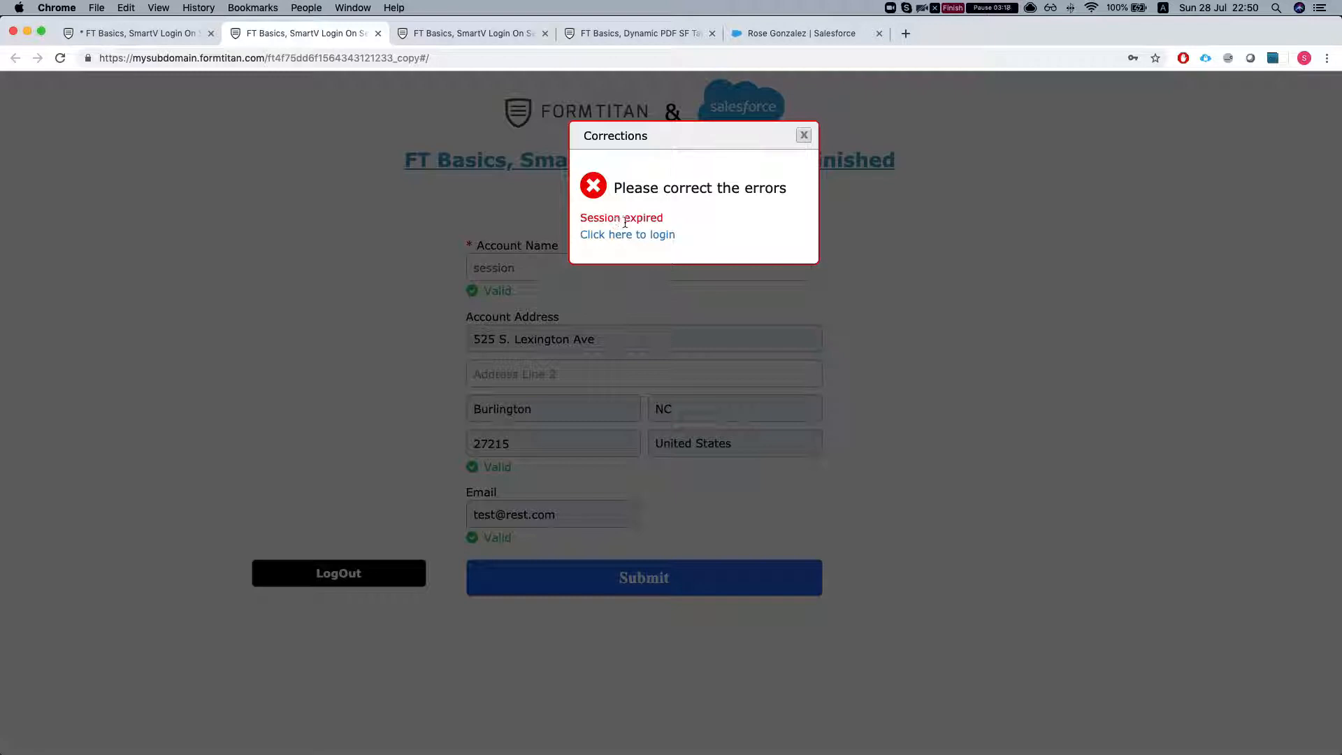
Log back in through the session-expired prompt, keeping the filled form entries intact
click(628, 233)
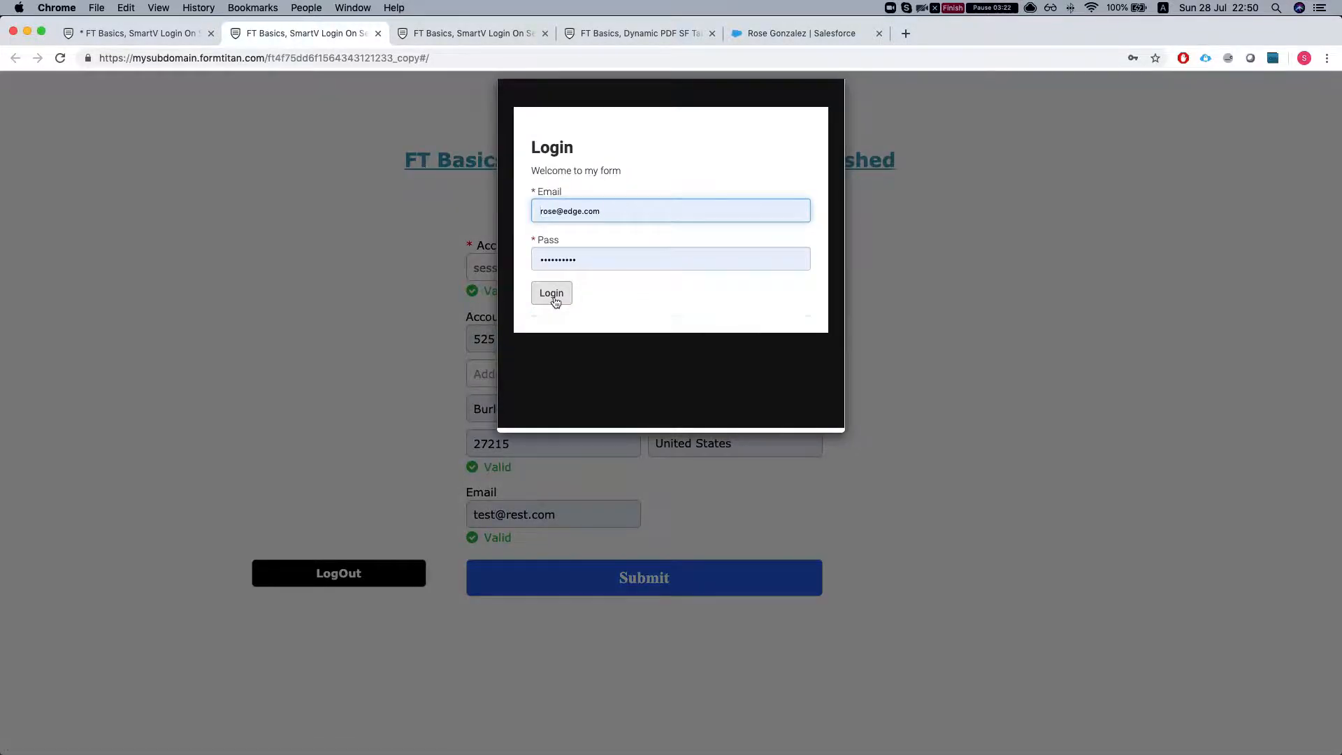
click(551, 292)
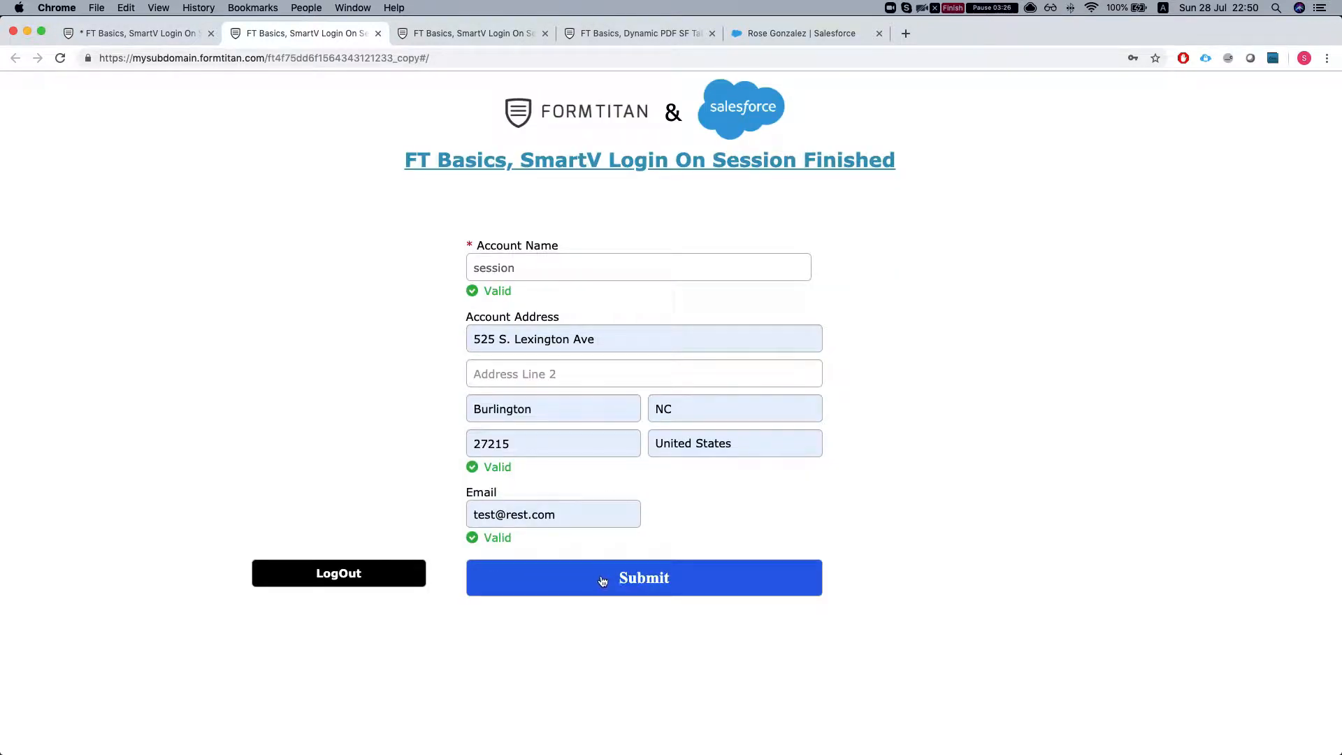
Submit the account form and dismiss the thank-you message, leaving the form cleared
click(643, 578)
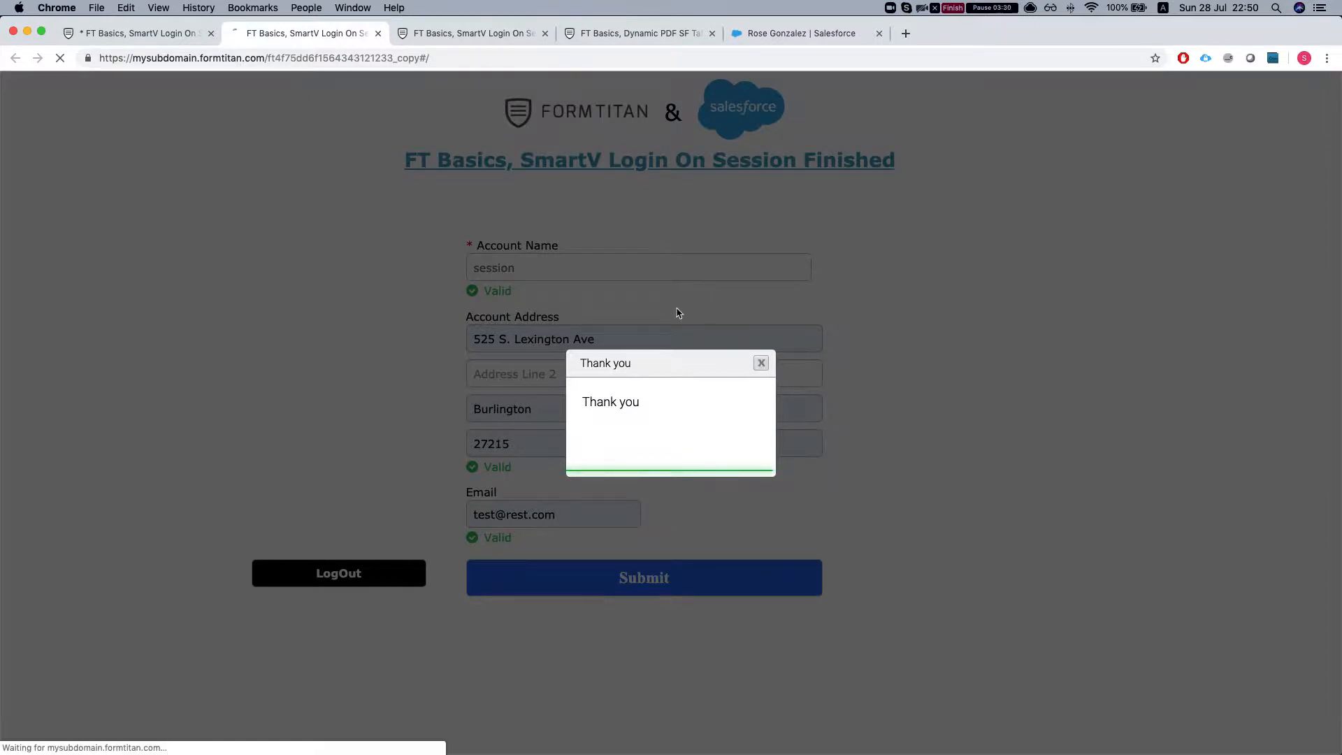
click(761, 363)
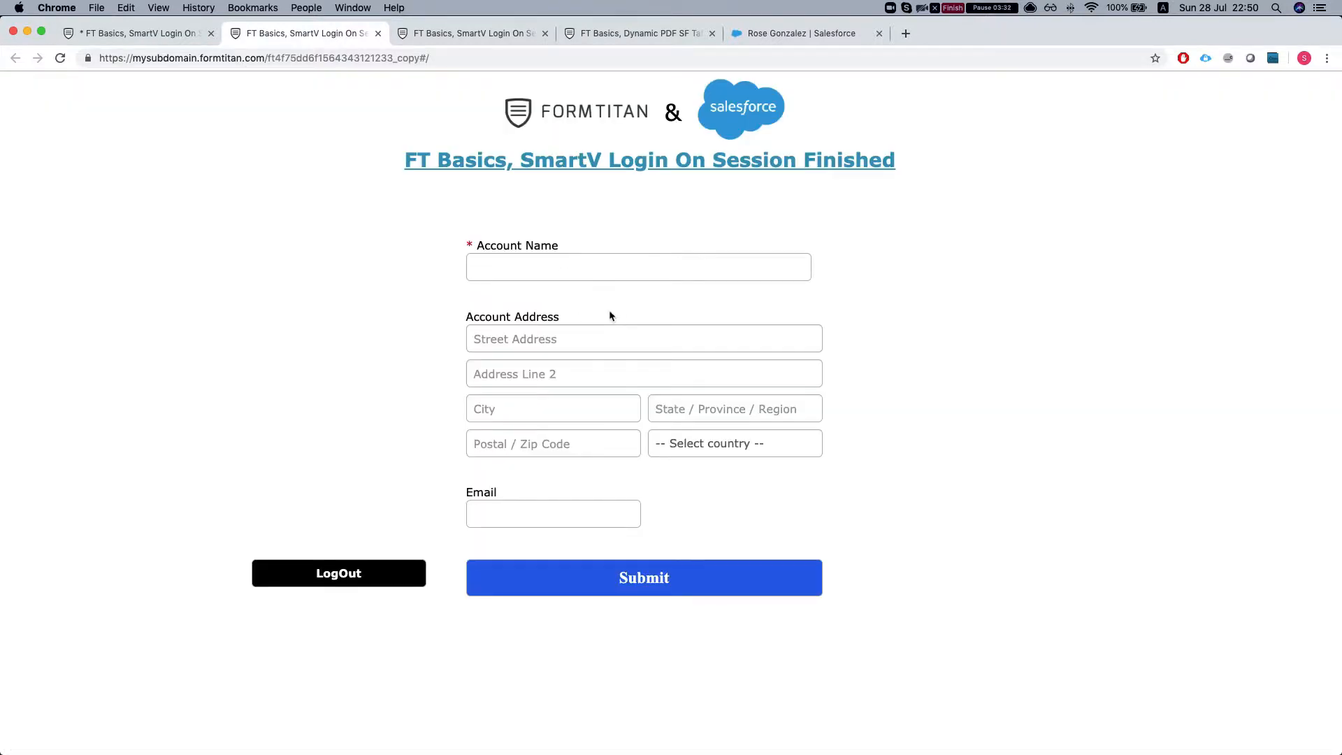